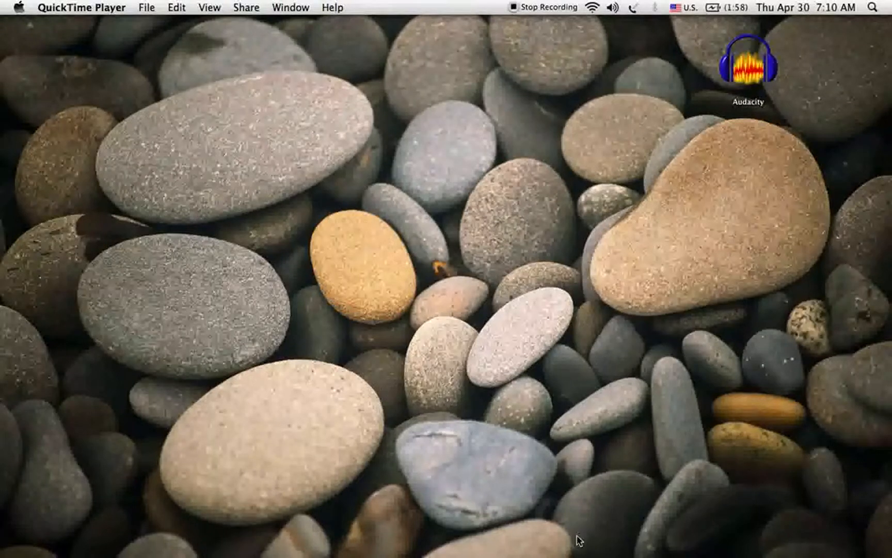
mouse_move(579, 539)
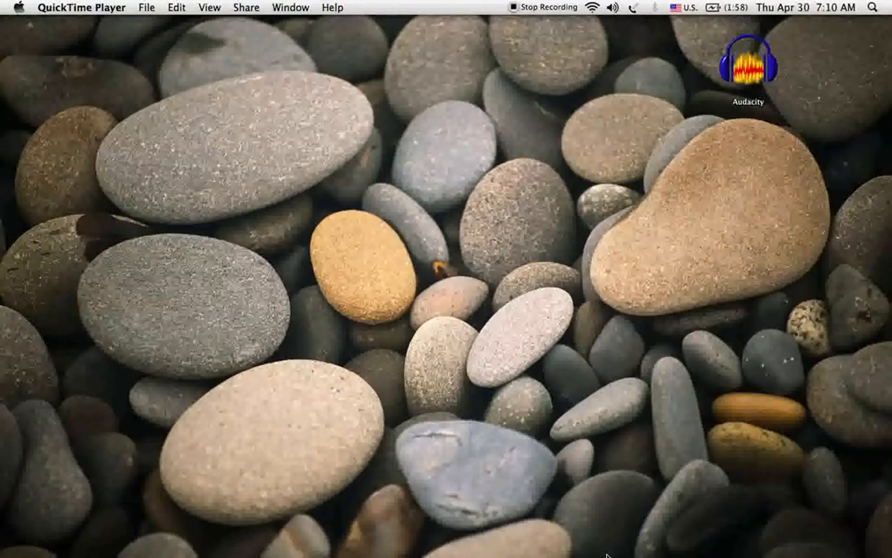
mouse_move(562, 531)
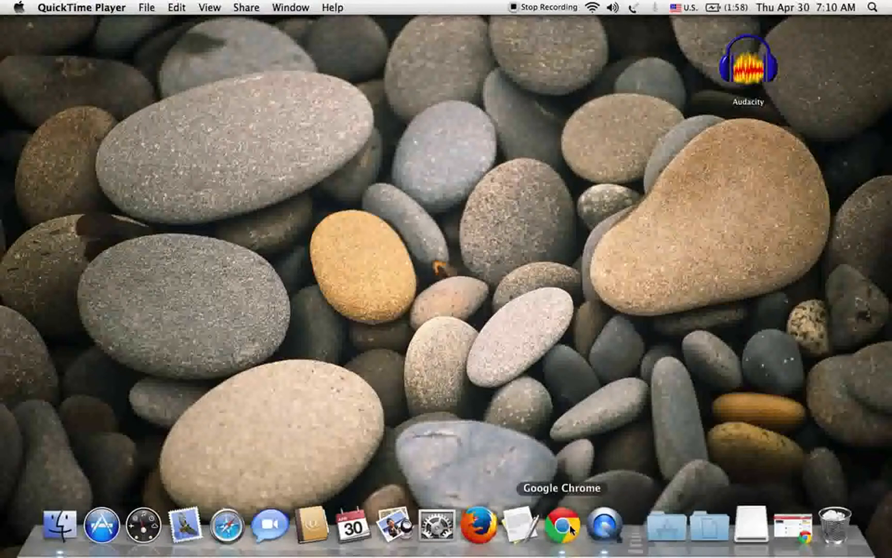
click(578, 524)
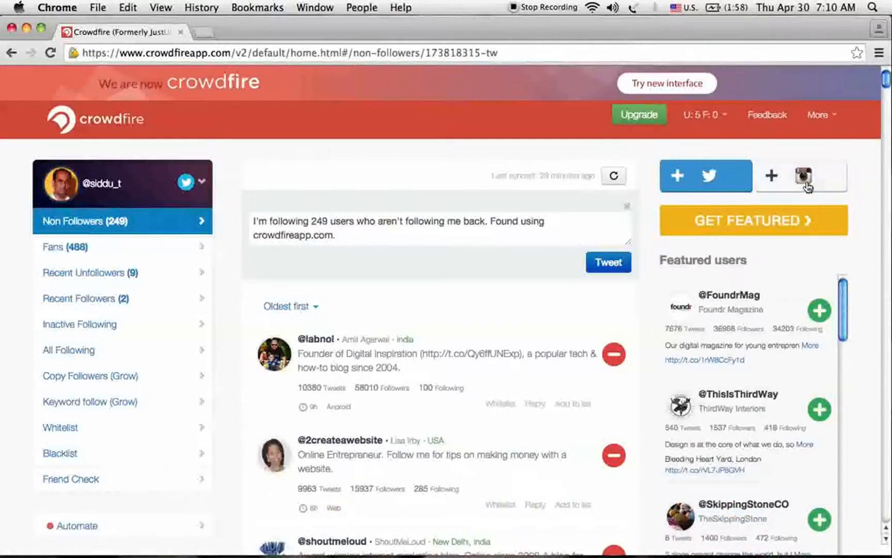
mouse_move(772, 173)
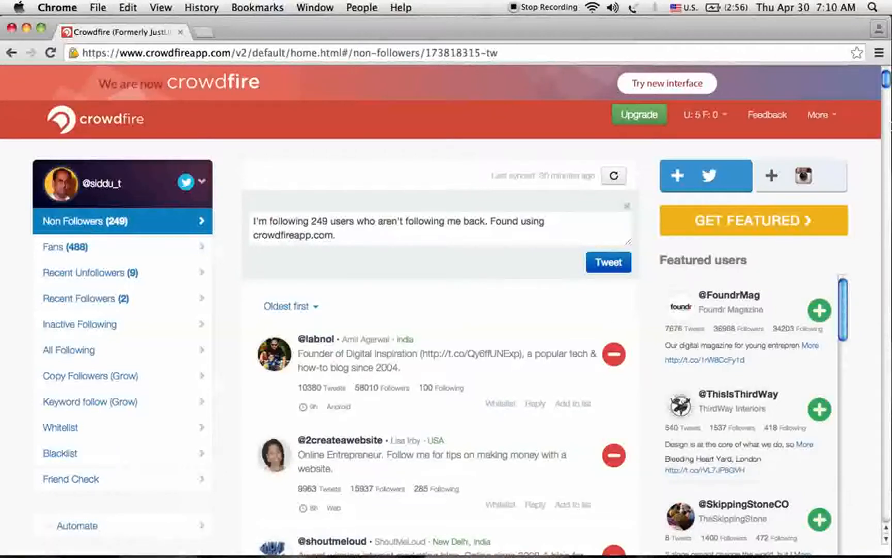
scroll(down, 3)
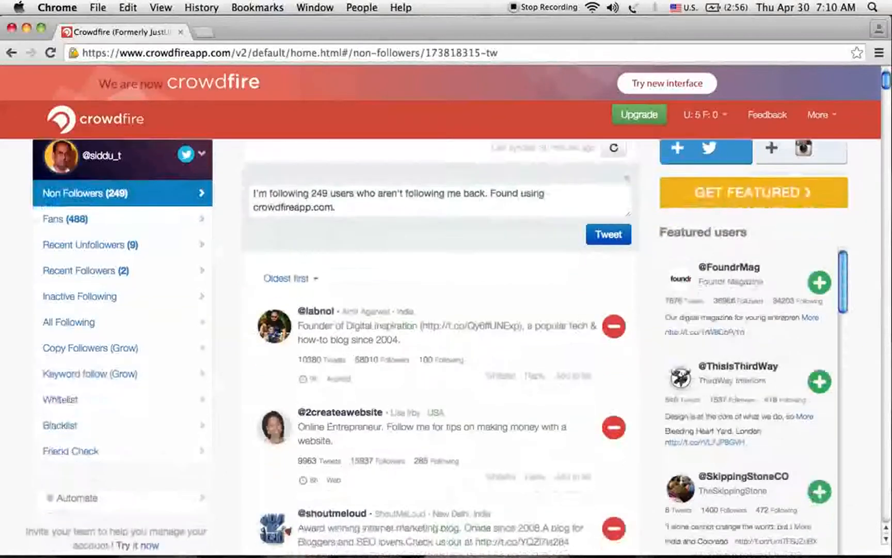
scroll(down, 3)
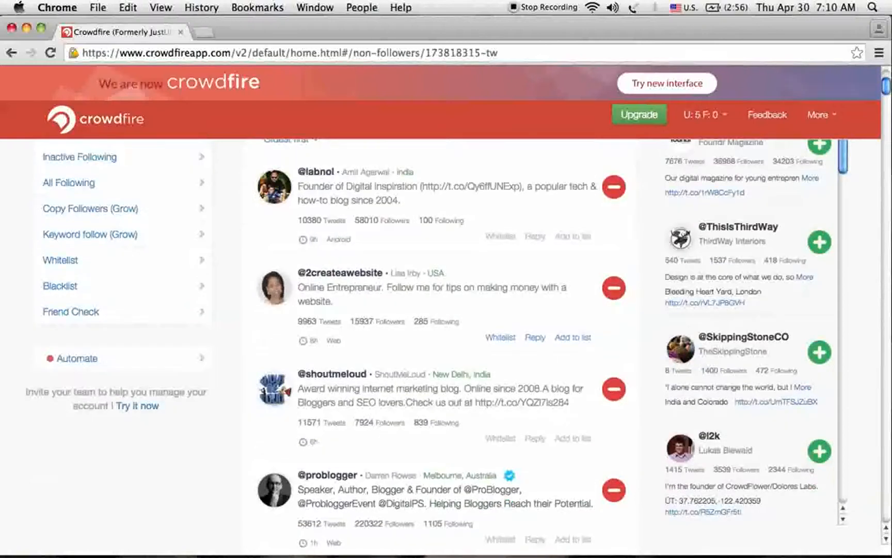
scroll(down, 3)
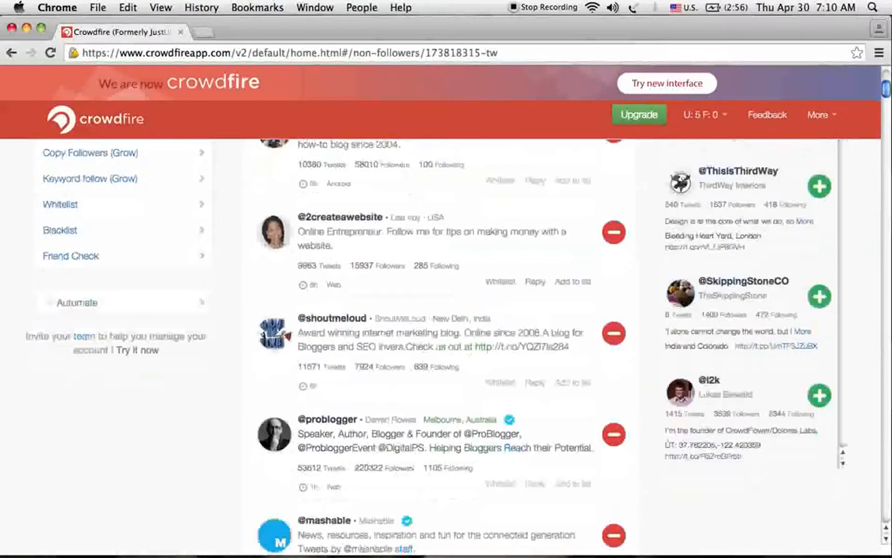
scroll(down, 3)
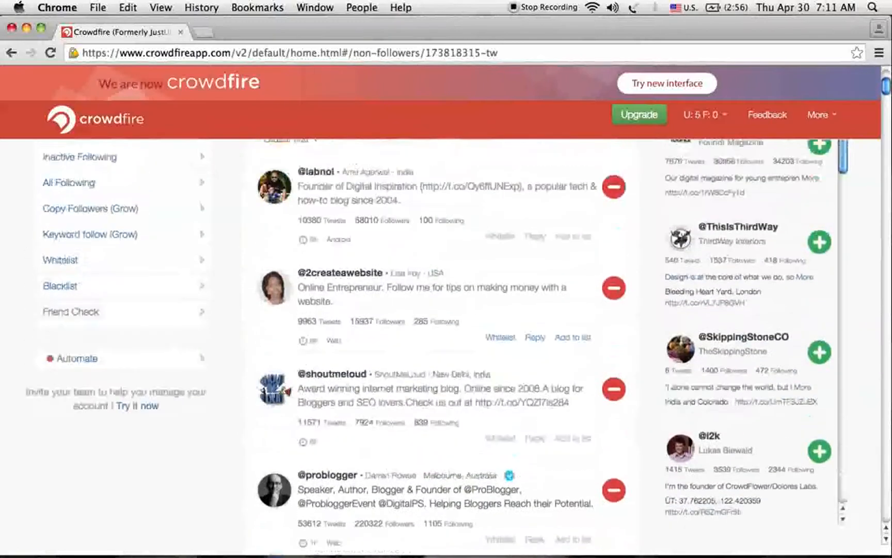
scroll(up, 3)
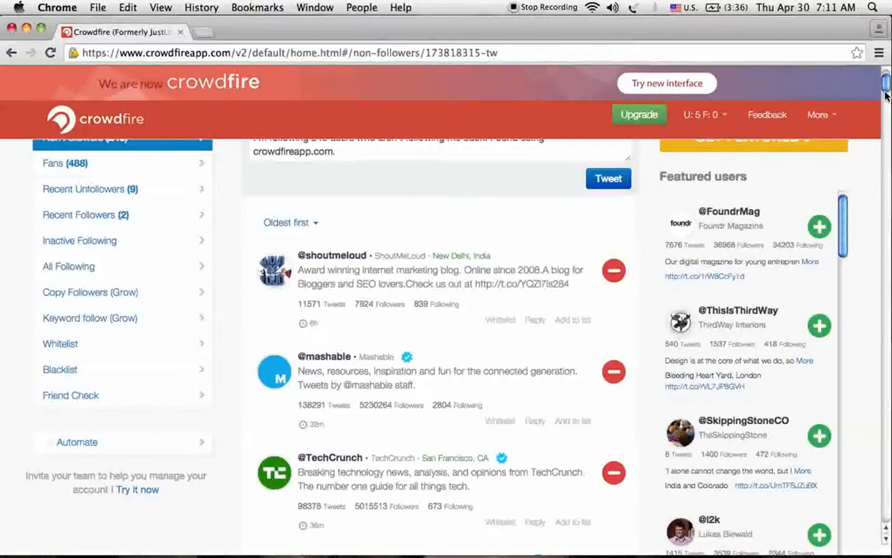
scroll(down, 3)
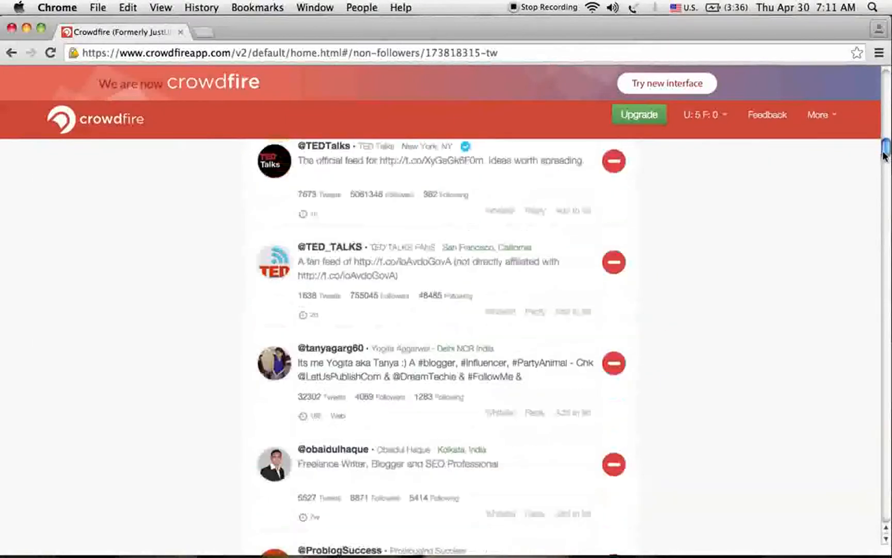
scroll(down, 3)
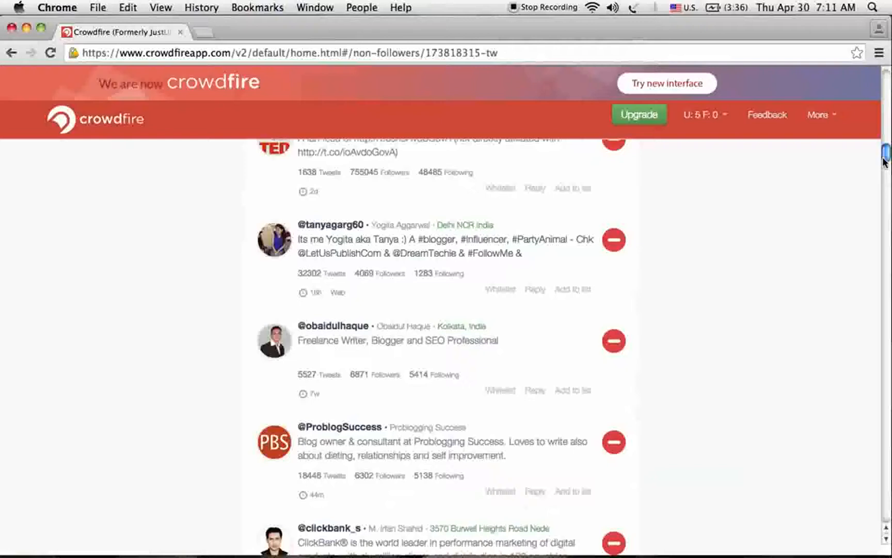
mouse_move(614, 239)
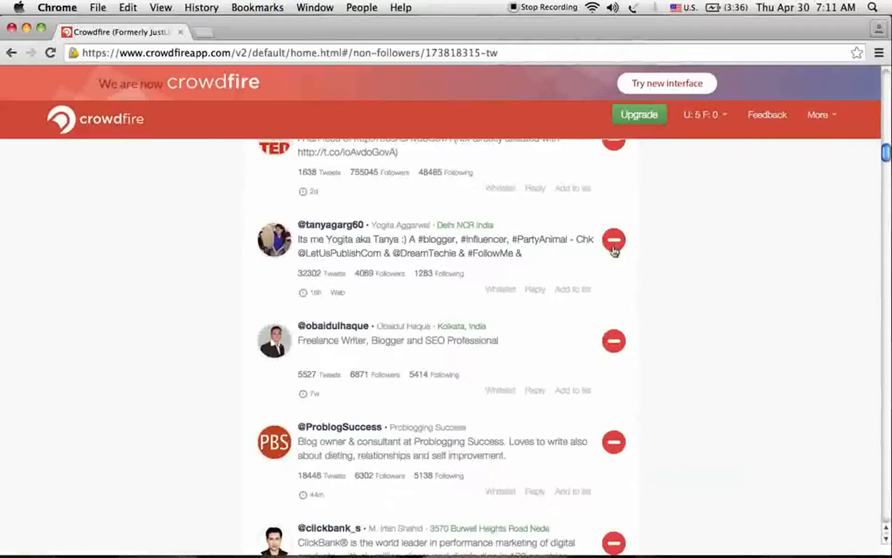
click(614, 238)
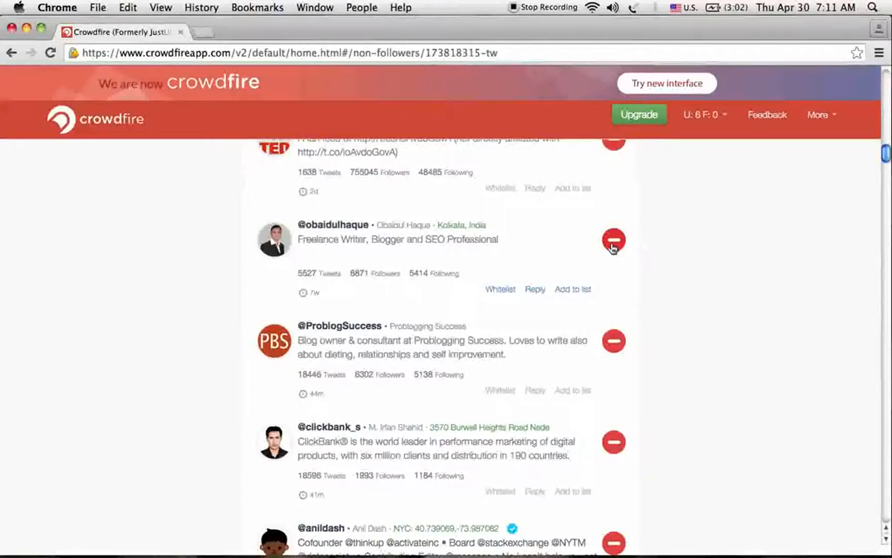
click(613, 239)
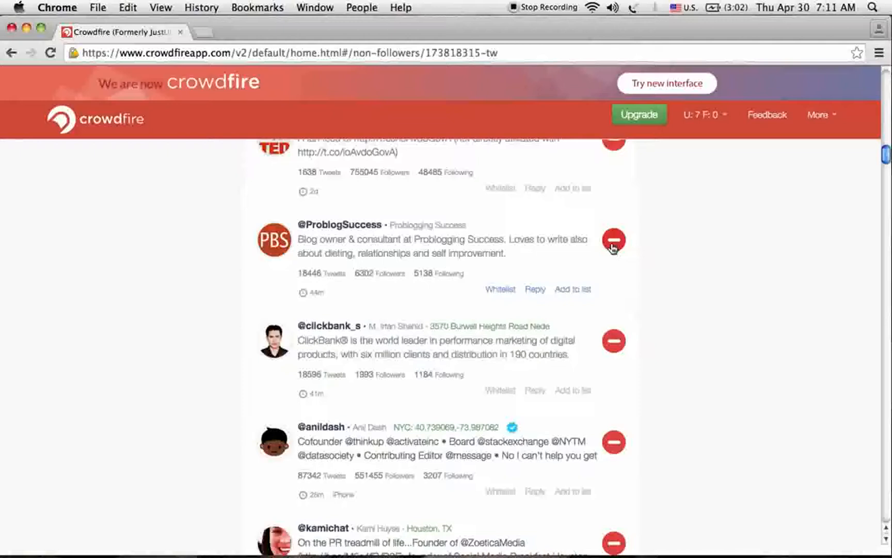
click(613, 237)
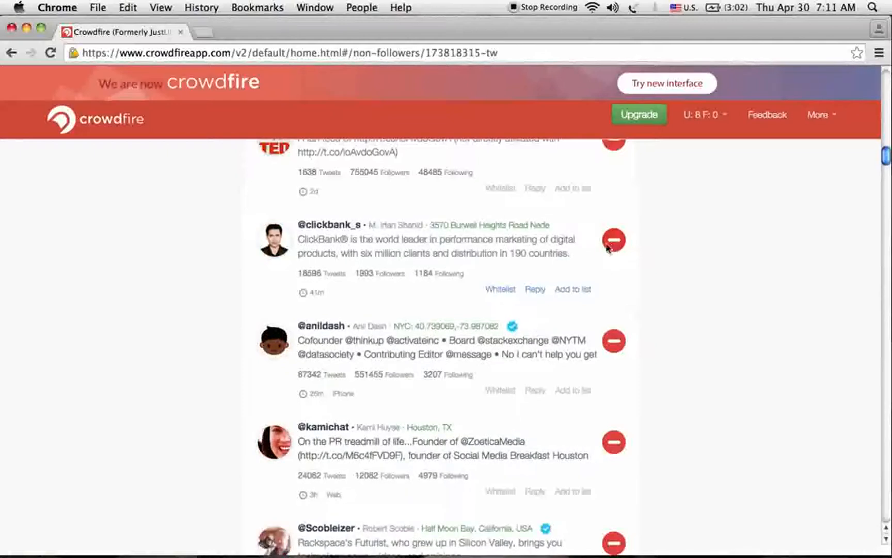
click(614, 239)
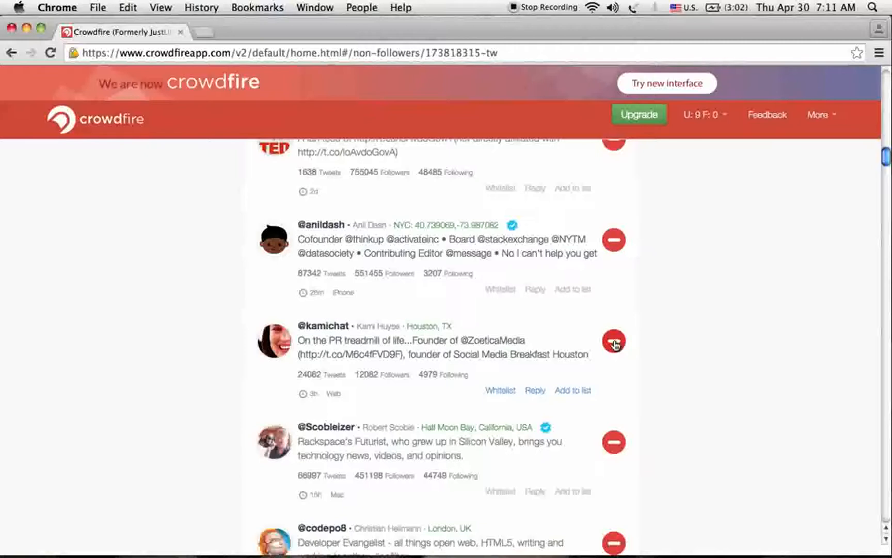
click(614, 342)
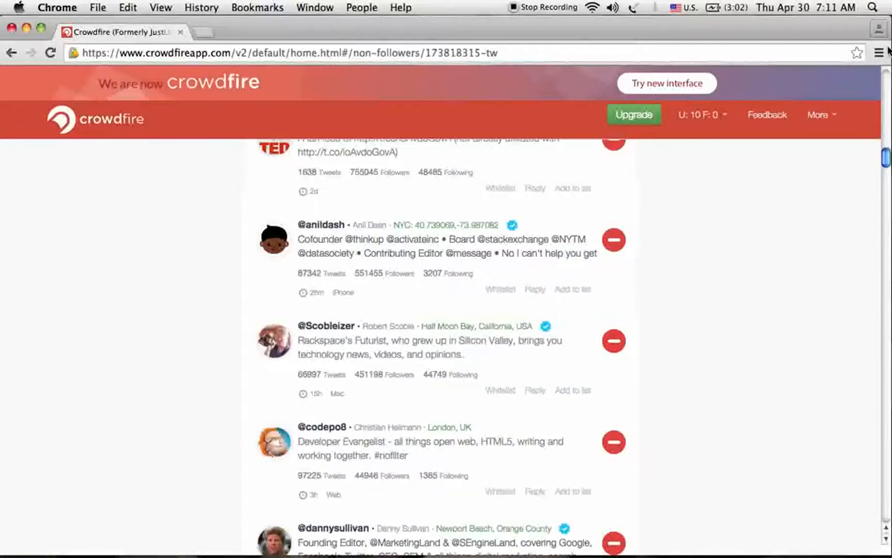
scroll(up, 3)
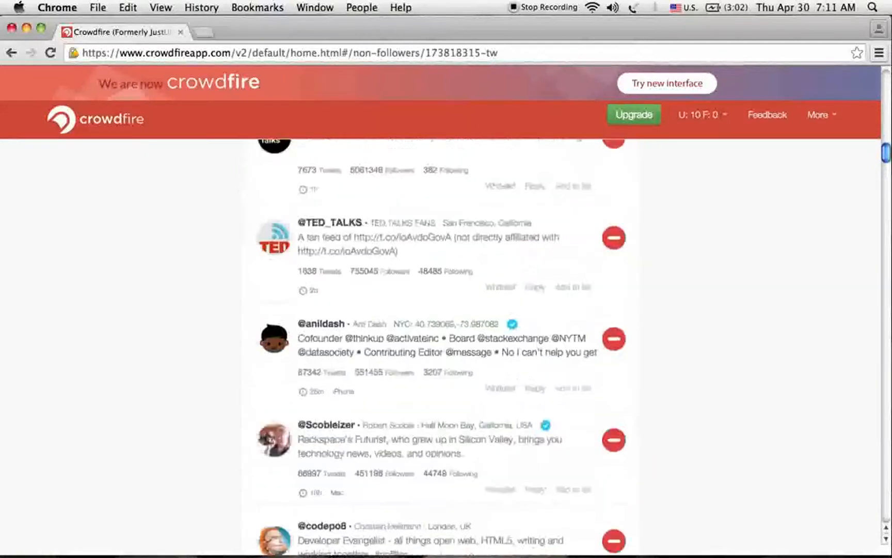
scroll(down, 3)
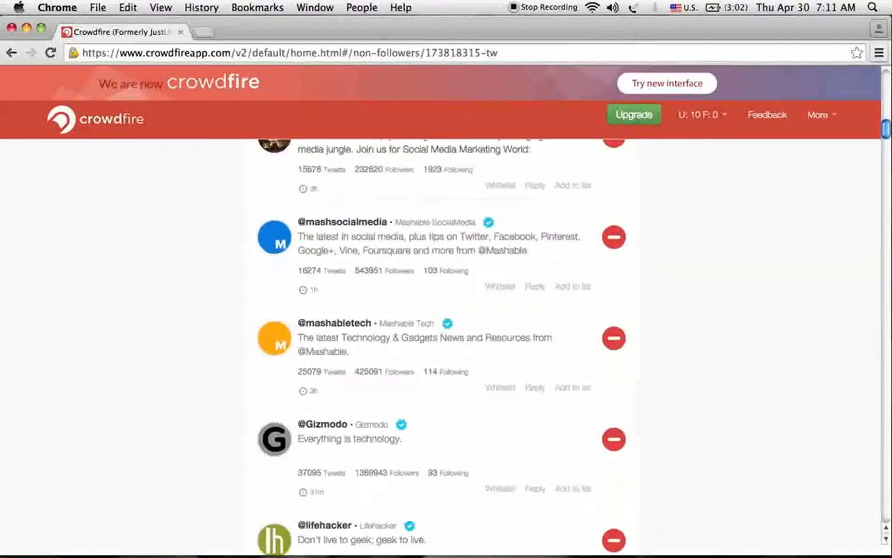
scroll(down, 3)
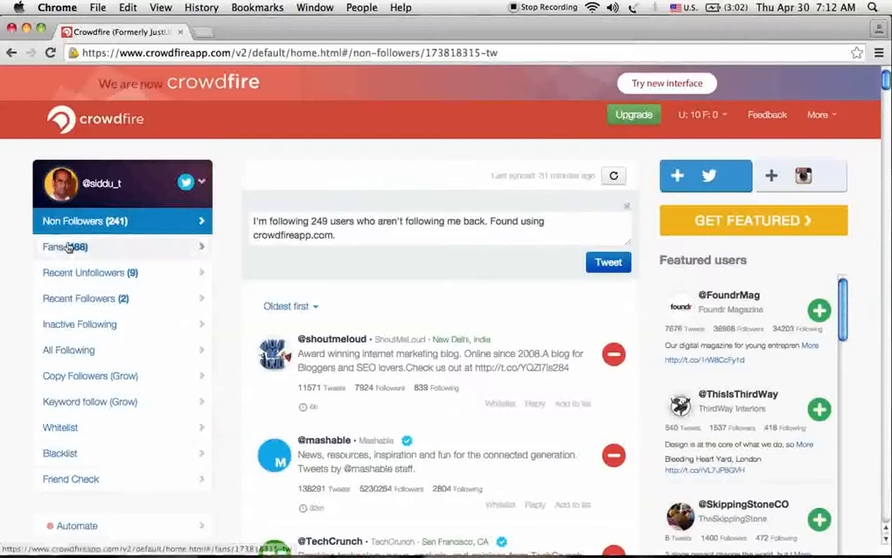
click(64, 247)
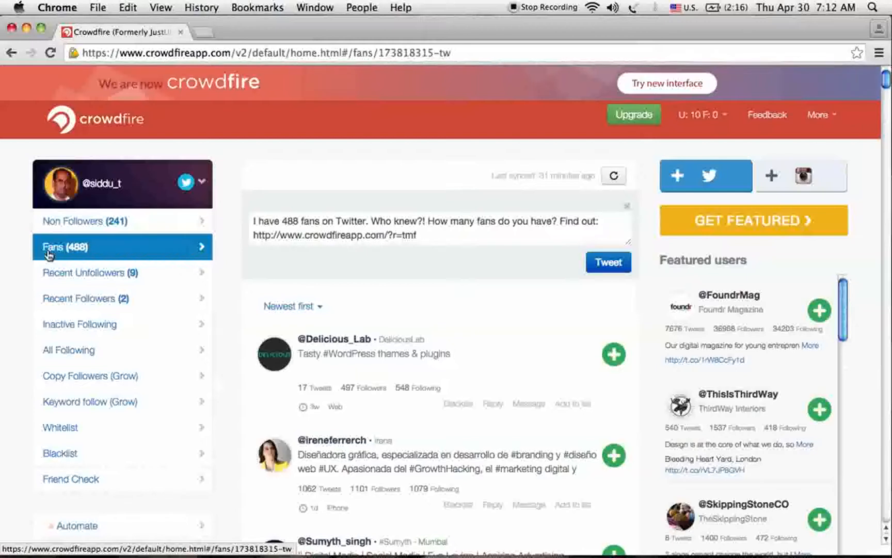
mouse_move(510, 358)
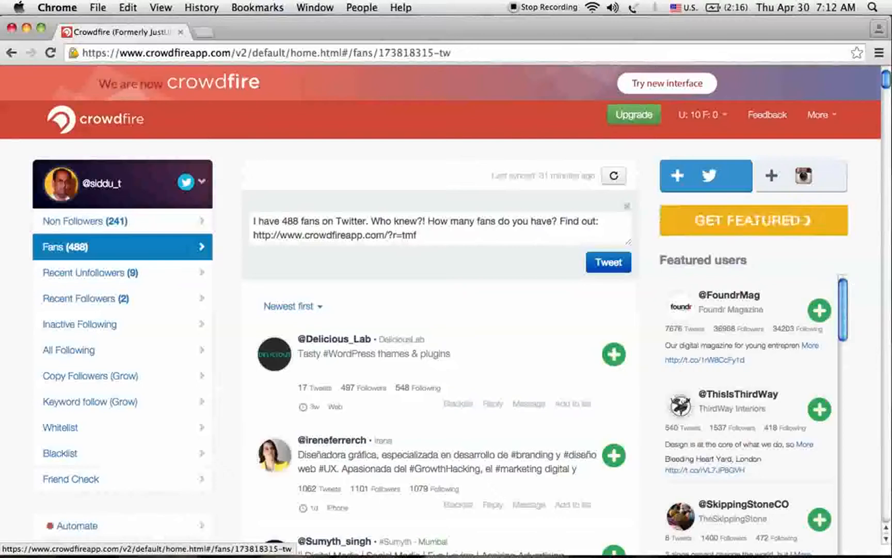
scroll(down, 3)
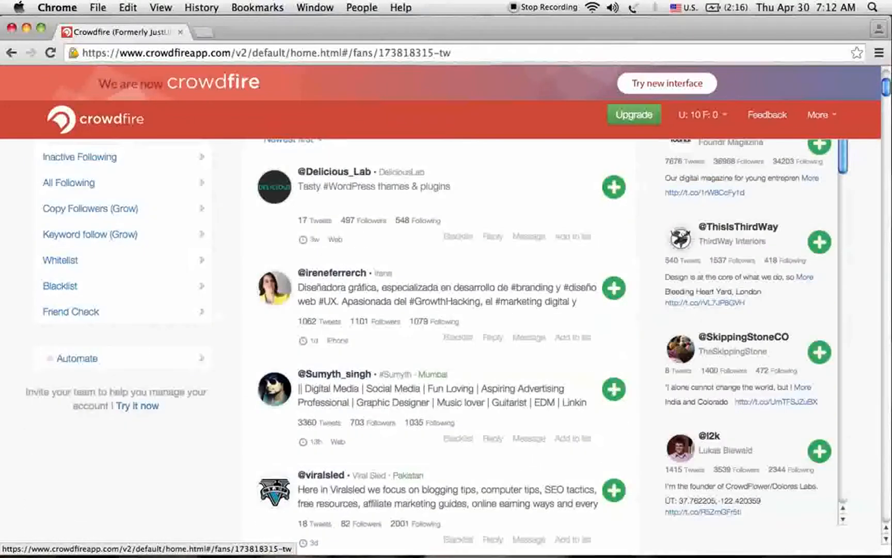
scroll(down, 3)
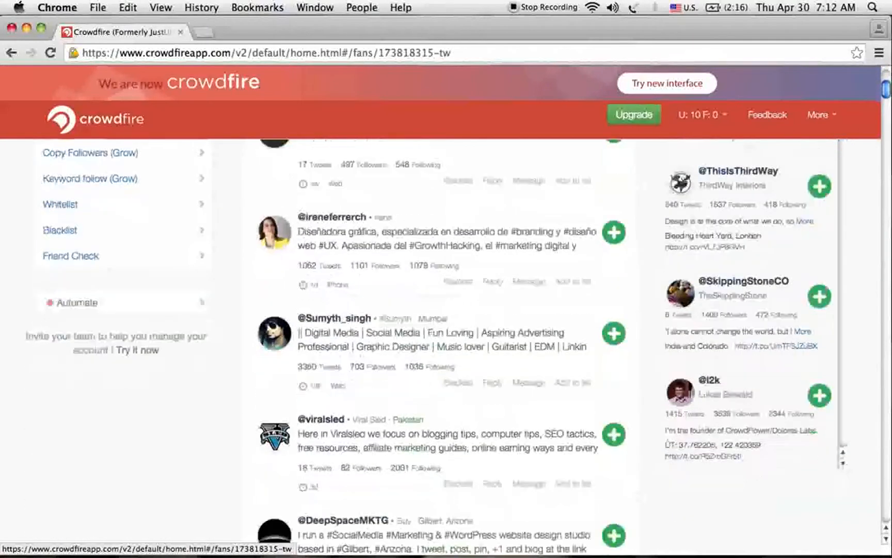
scroll(down, 3)
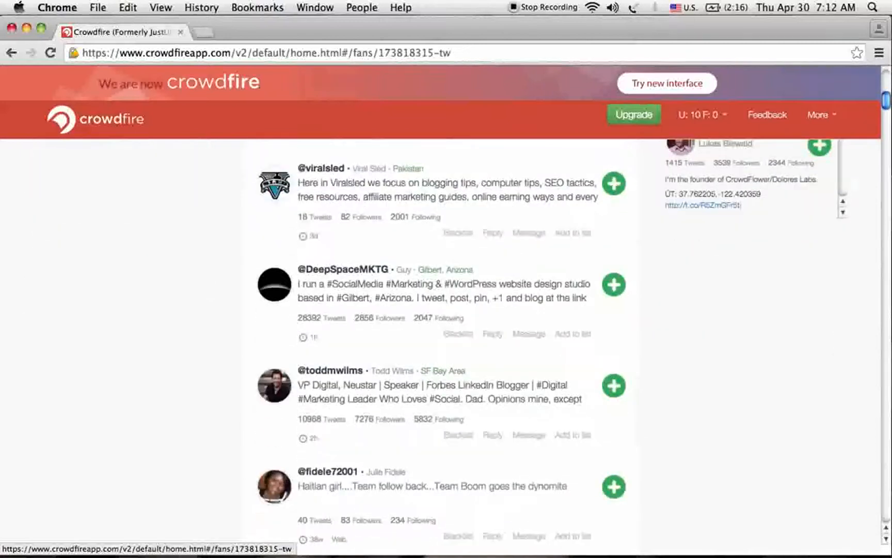
mouse_move(734, 327)
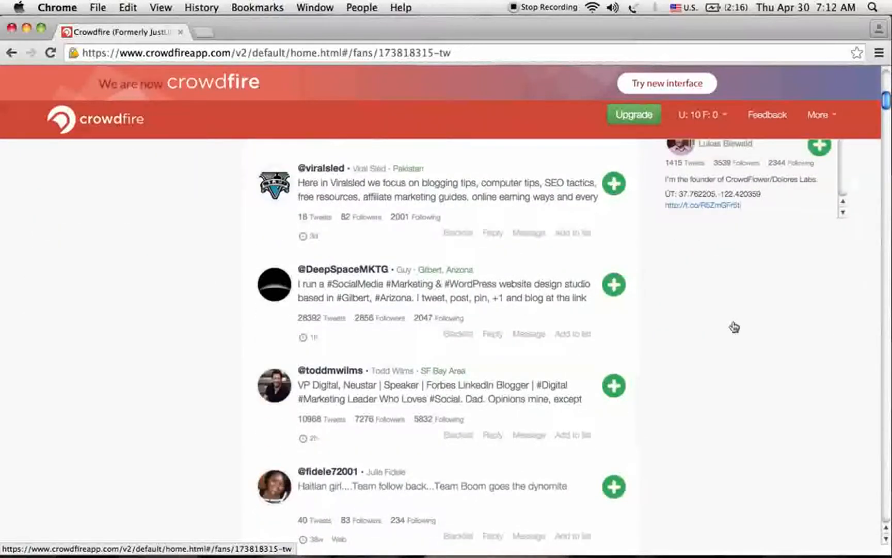
mouse_move(614, 291)
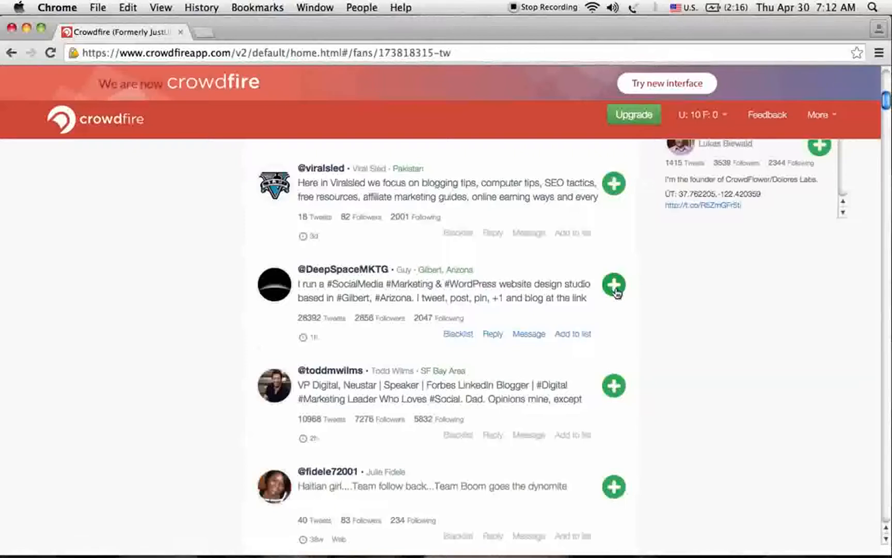
click(612, 285)
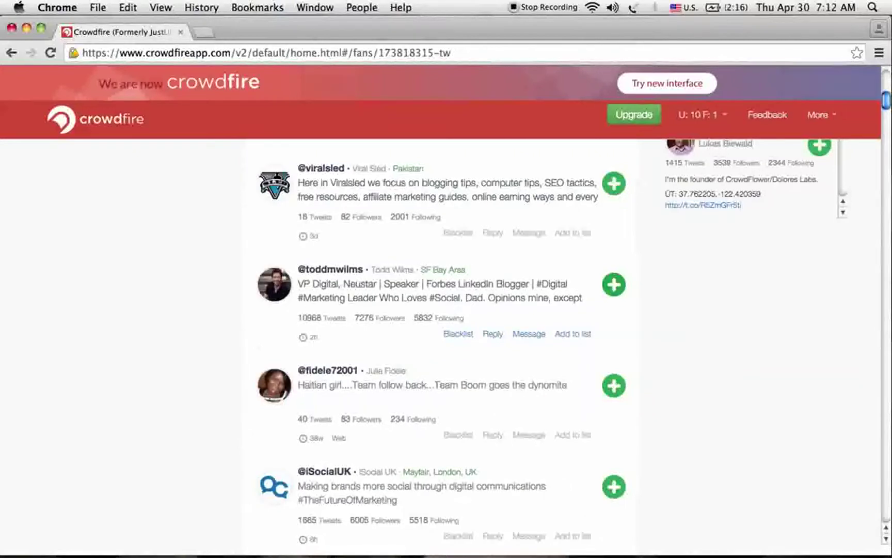
scroll(down, 3)
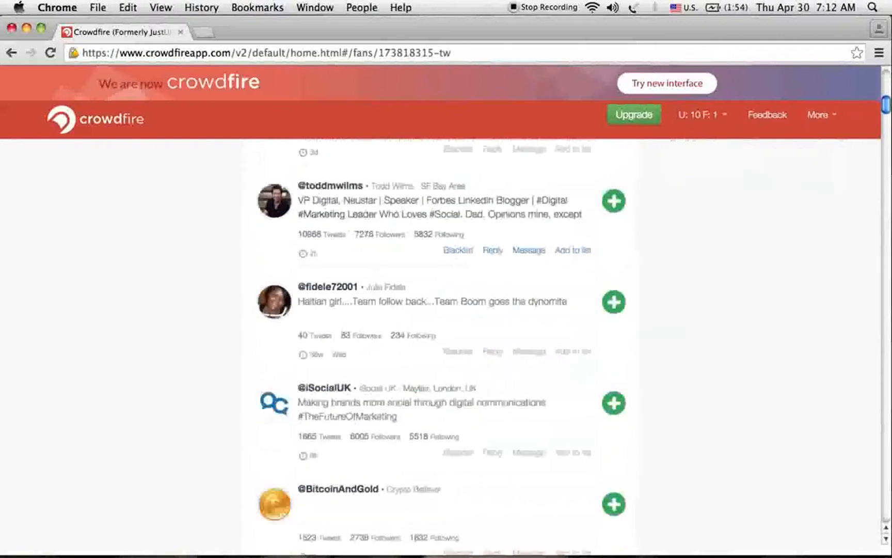
scroll(down, 3)
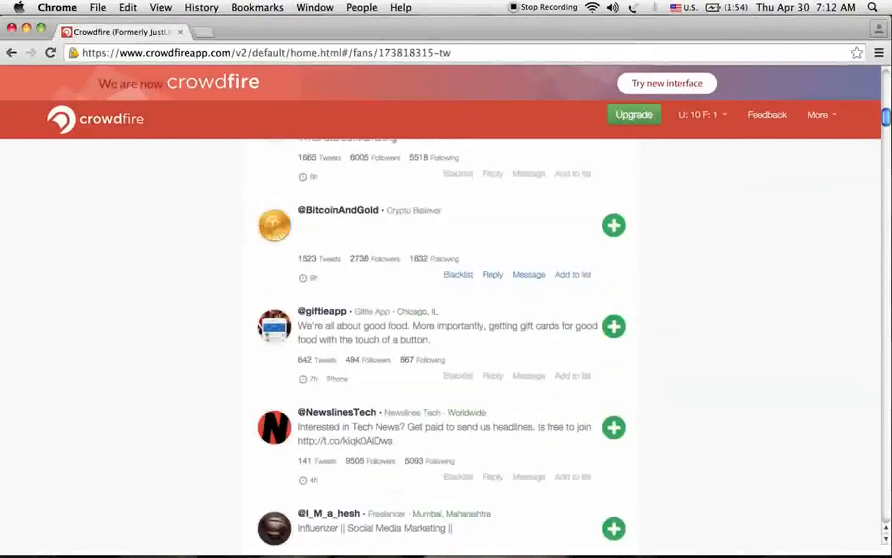
scroll(down, 3)
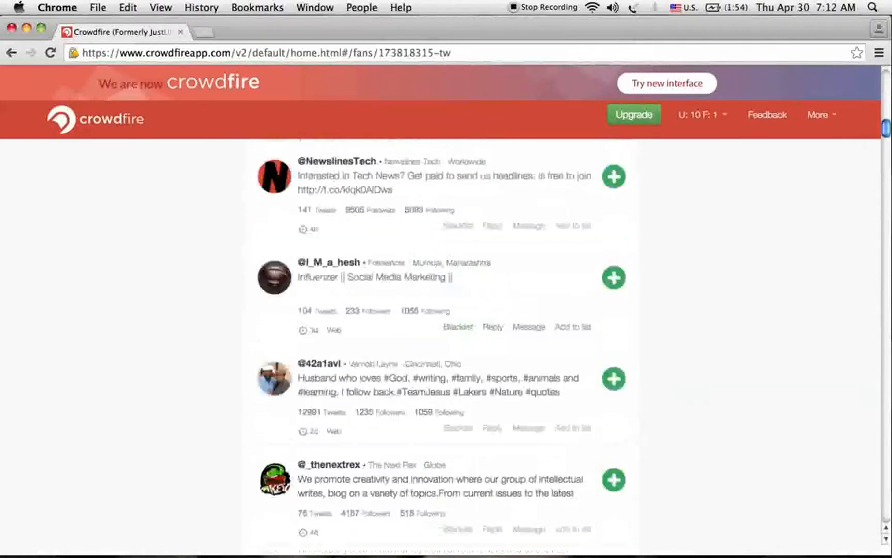
click(85, 273)
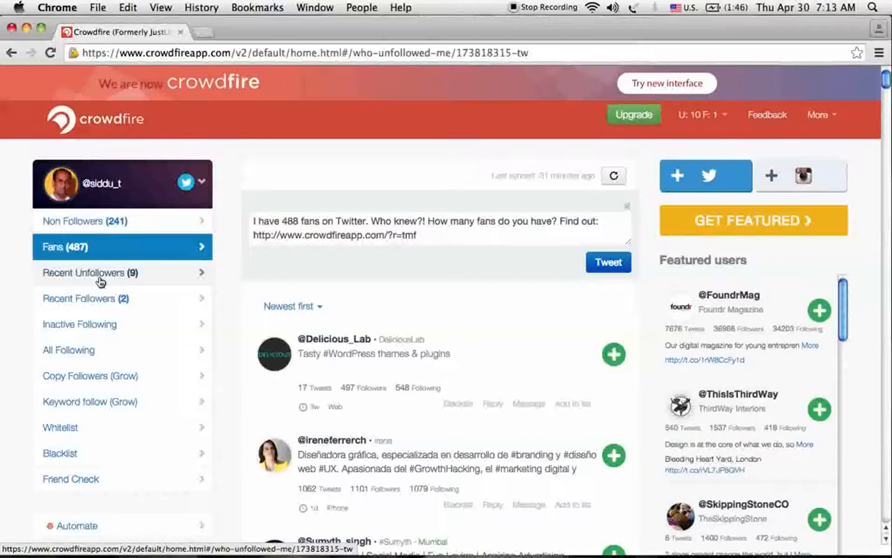
mouse_move(94, 276)
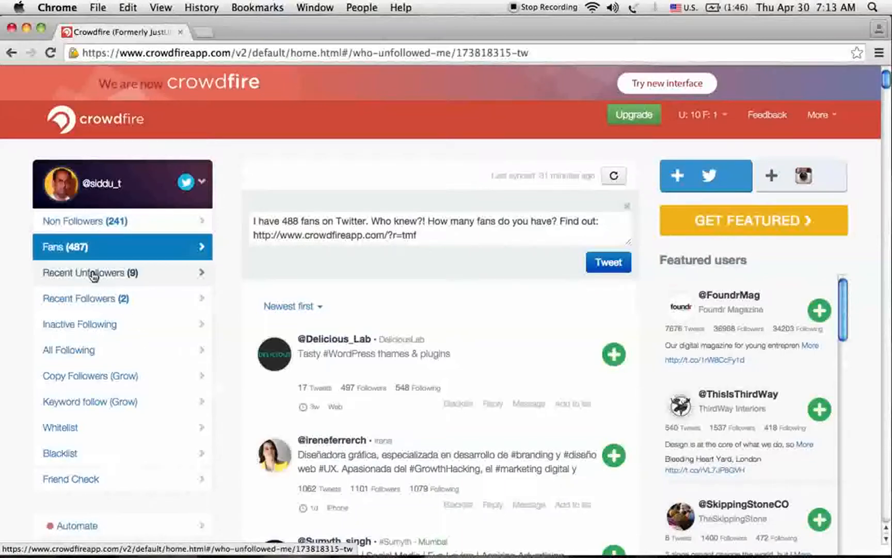
click(94, 272)
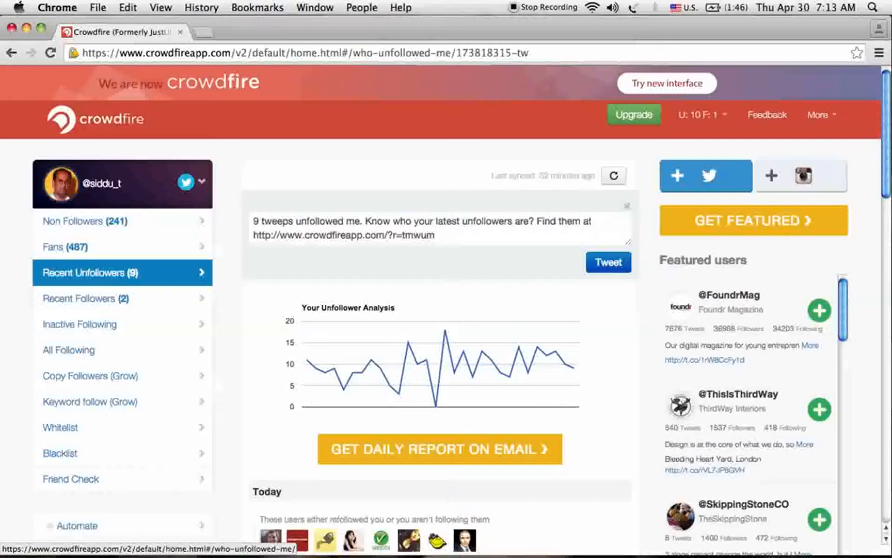
scroll(down, 3)
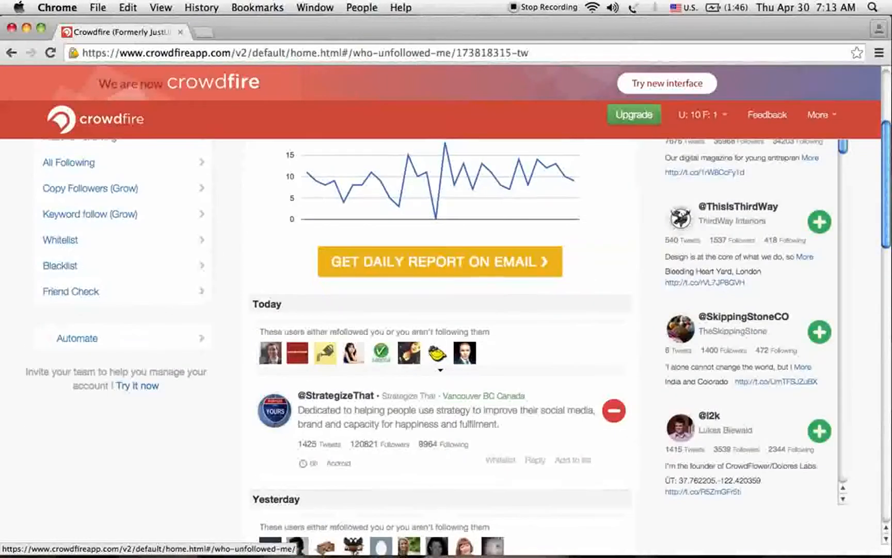
scroll(down, 3)
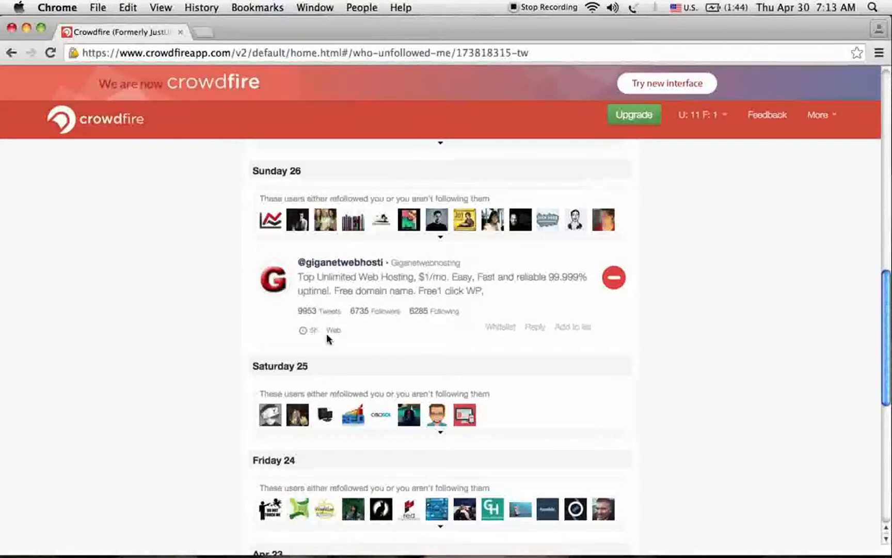
mouse_move(620, 309)
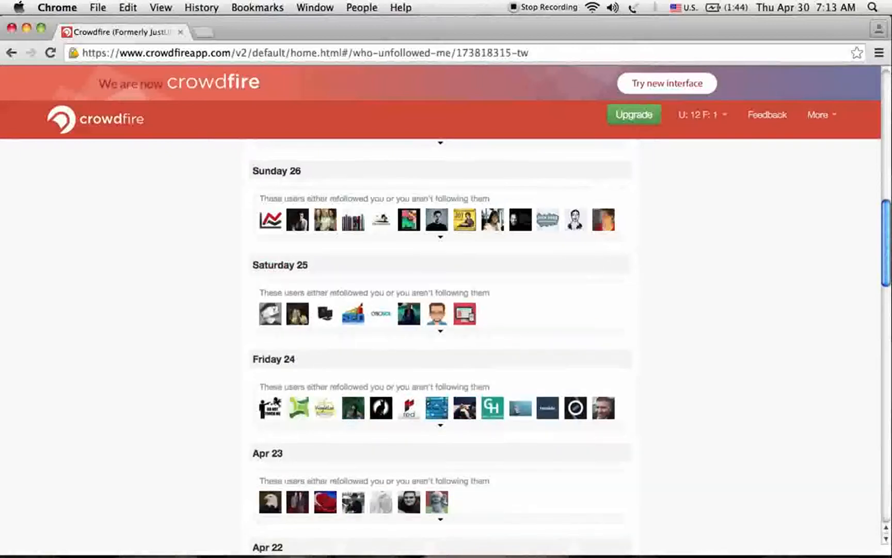
scroll(down, 3)
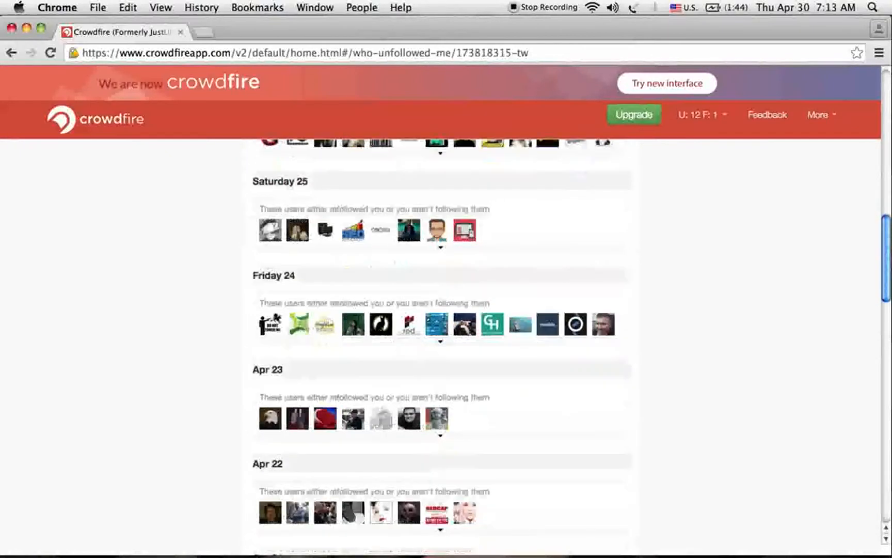
scroll(down, 3)
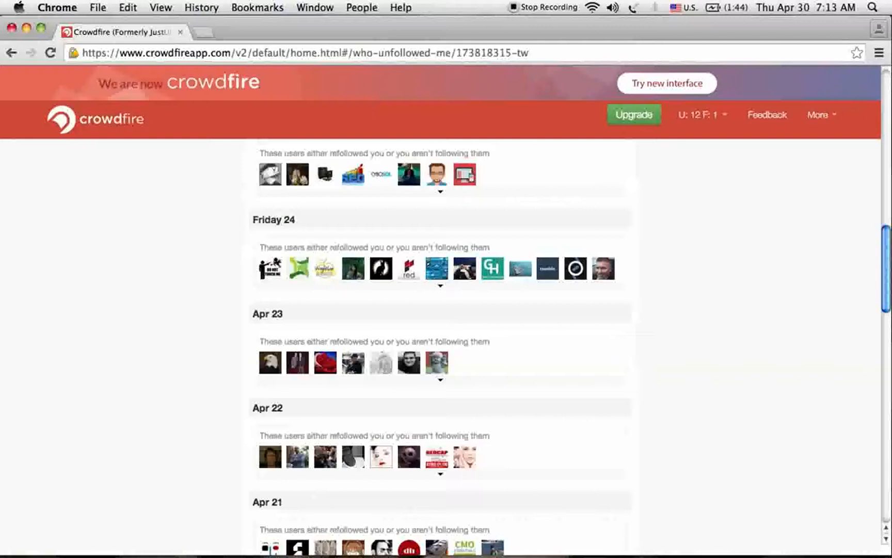
scroll(down, 3)
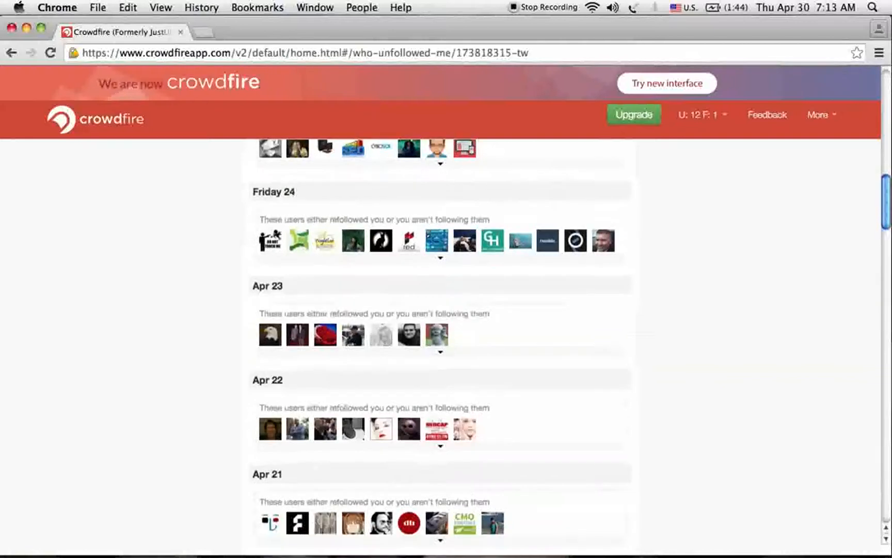
scroll(up, 3)
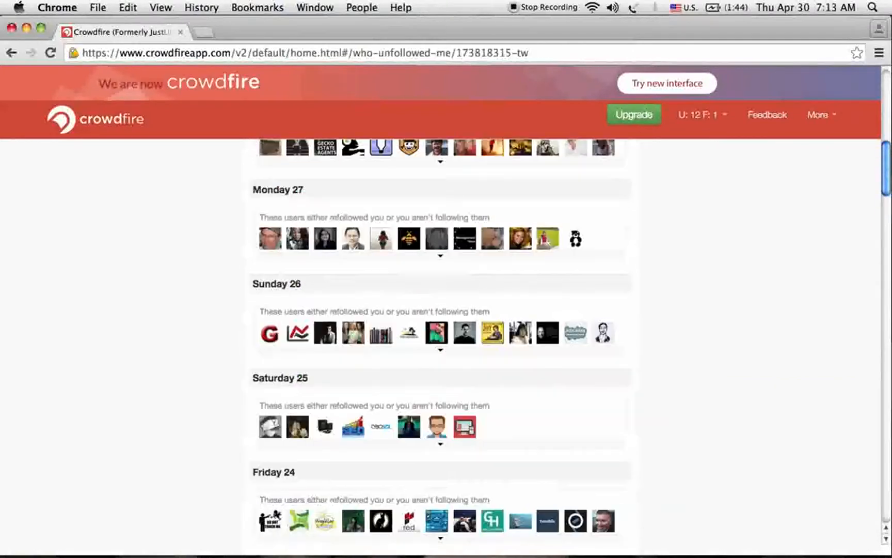
scroll(up, 3)
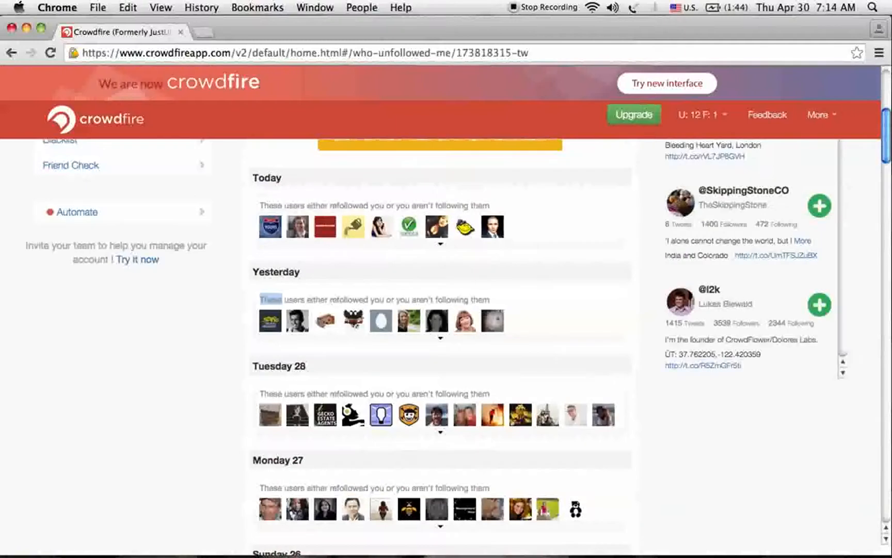
scroll(up, 3)
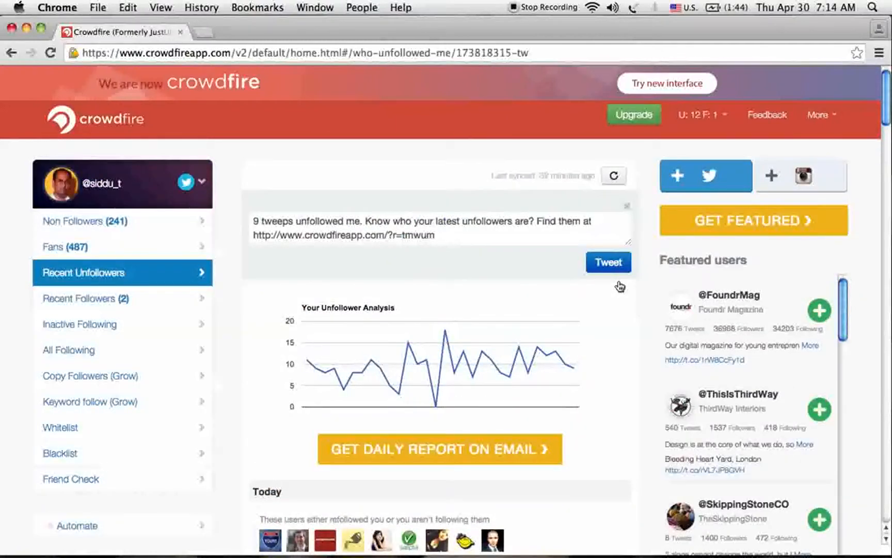
mouse_move(96, 301)
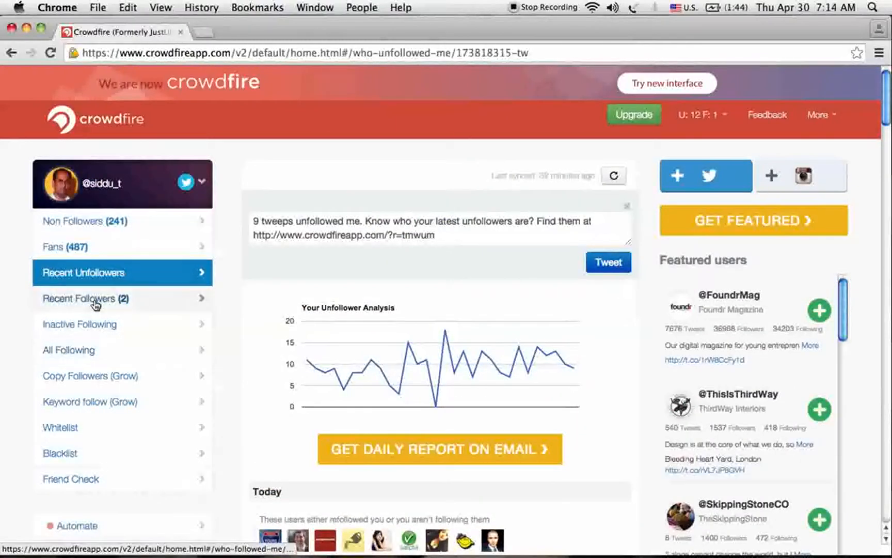
click(80, 299)
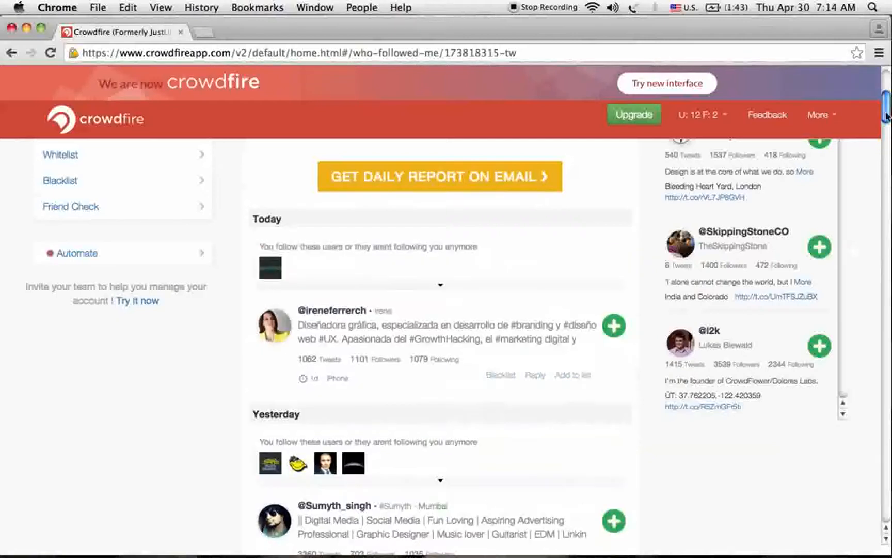
scroll(up, 3)
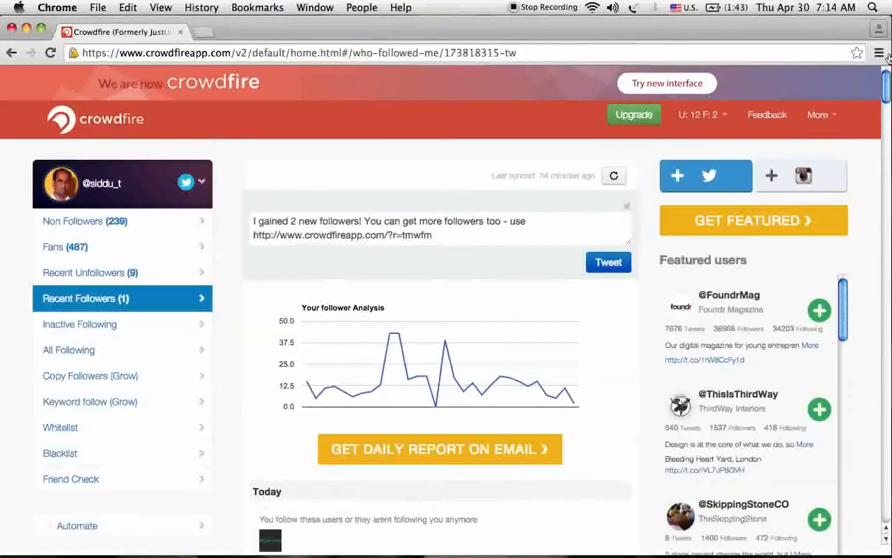
click(80, 324)
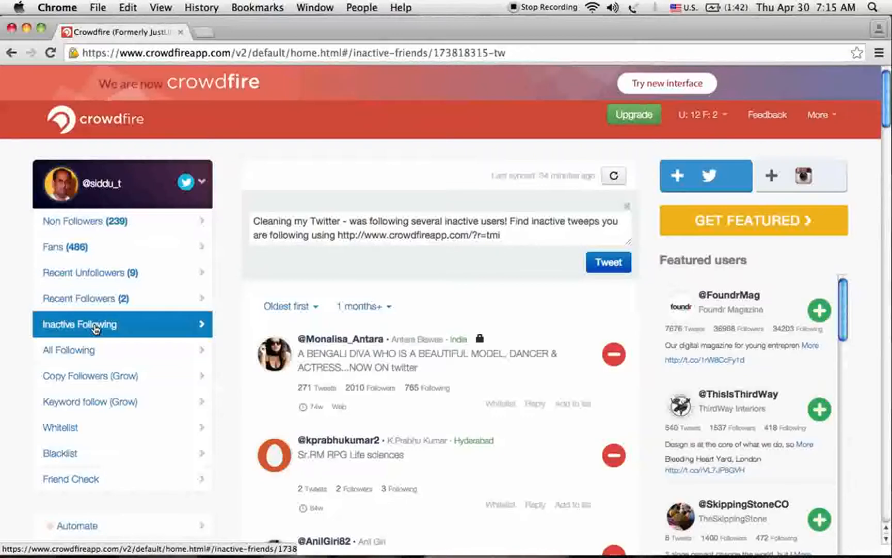
mouse_move(392, 311)
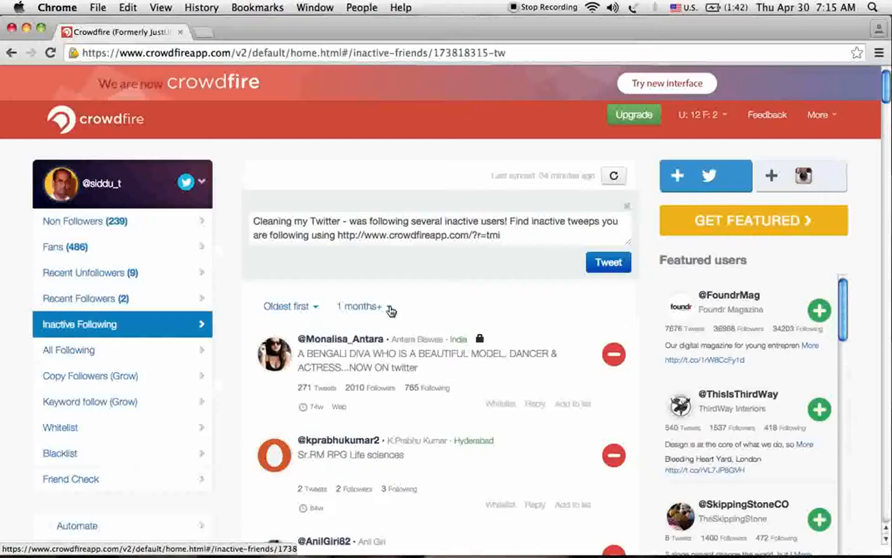
click(362, 305)
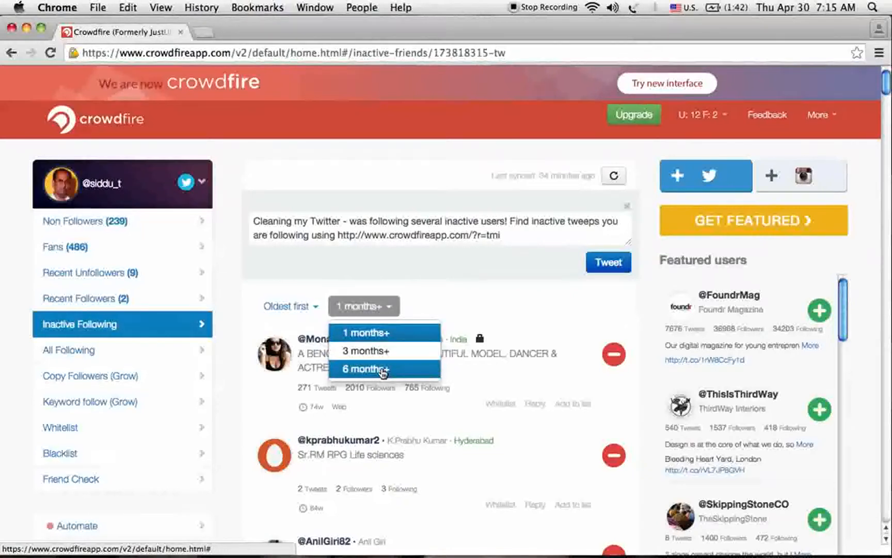
click(367, 369)
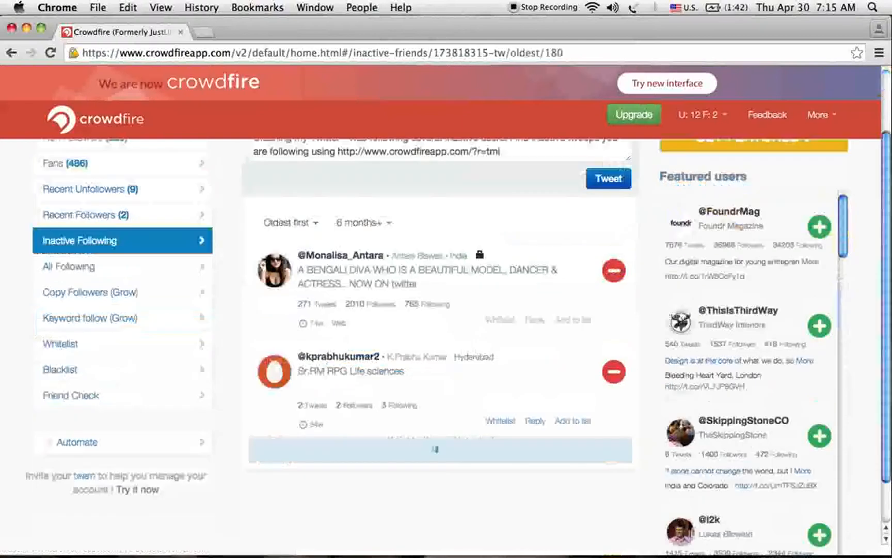
scroll(down, 3)
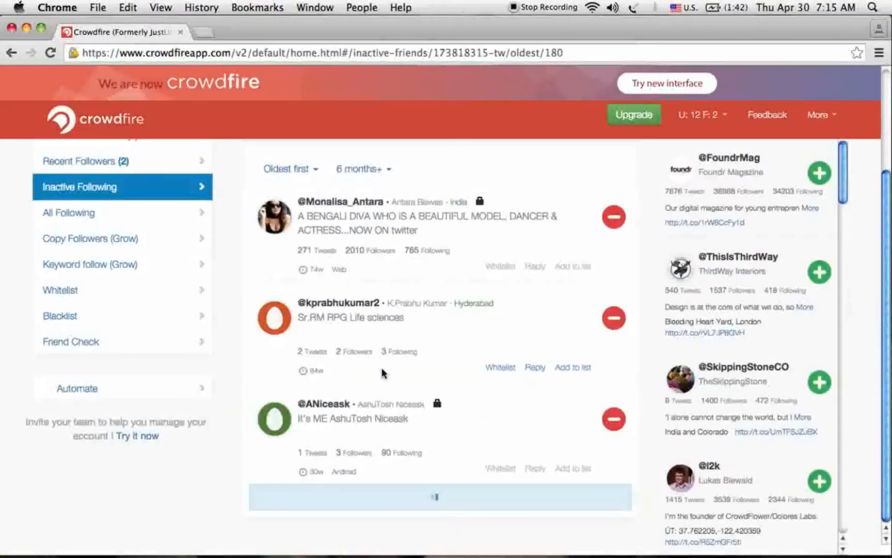
mouse_move(592, 426)
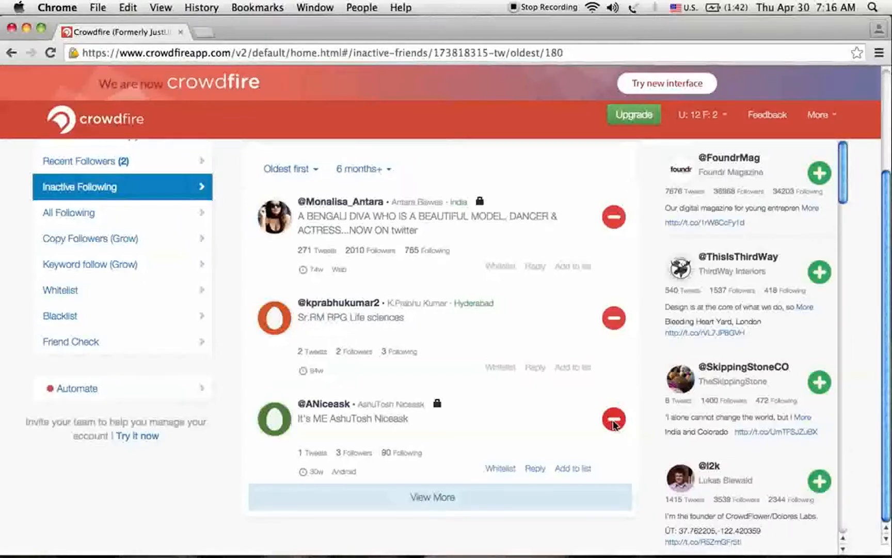
click(614, 419)
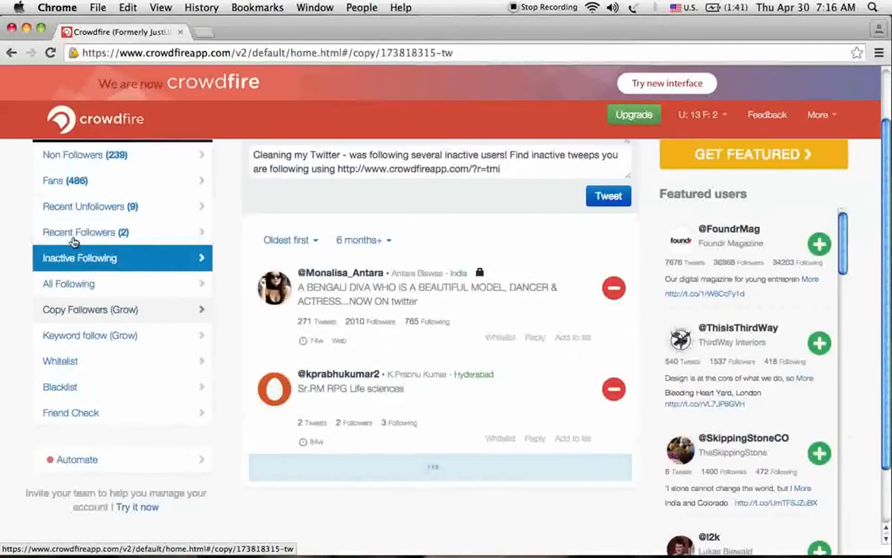
click(89, 309)
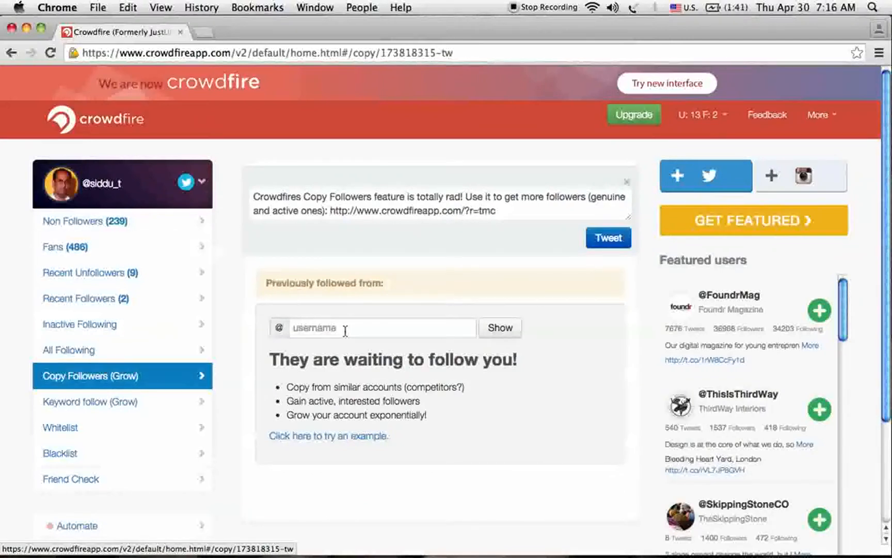
click(381, 327)
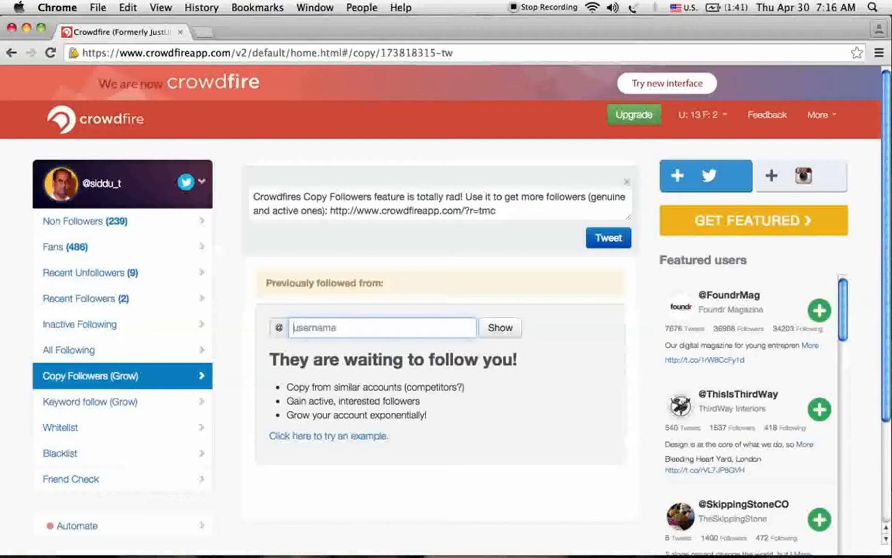
text(denh)
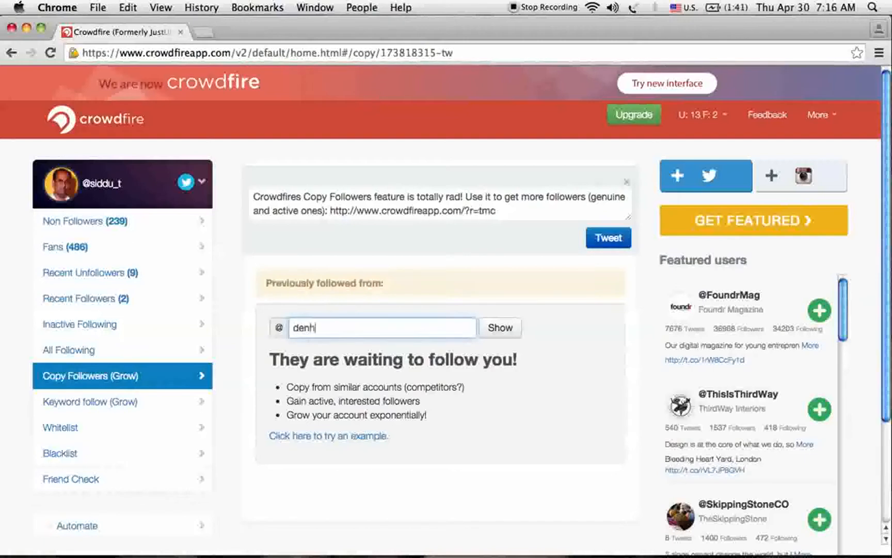
click(499, 328)
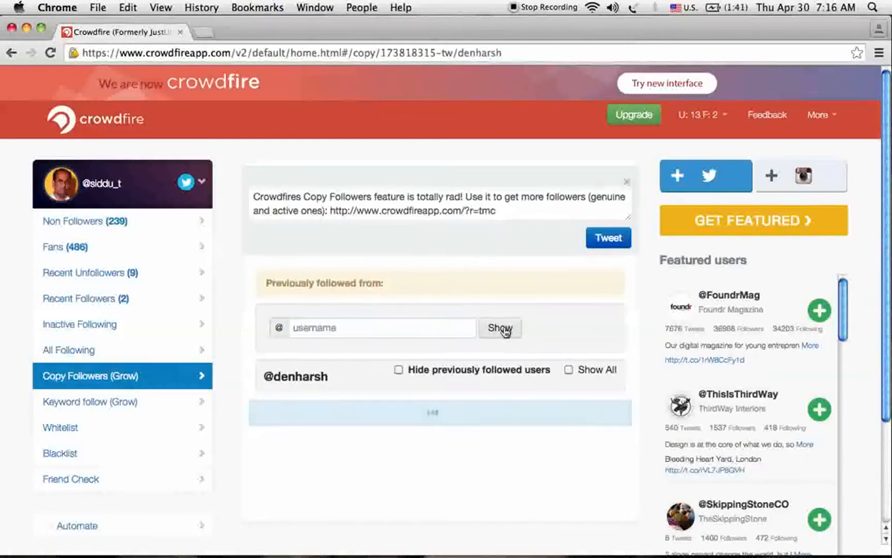
click(499, 328)
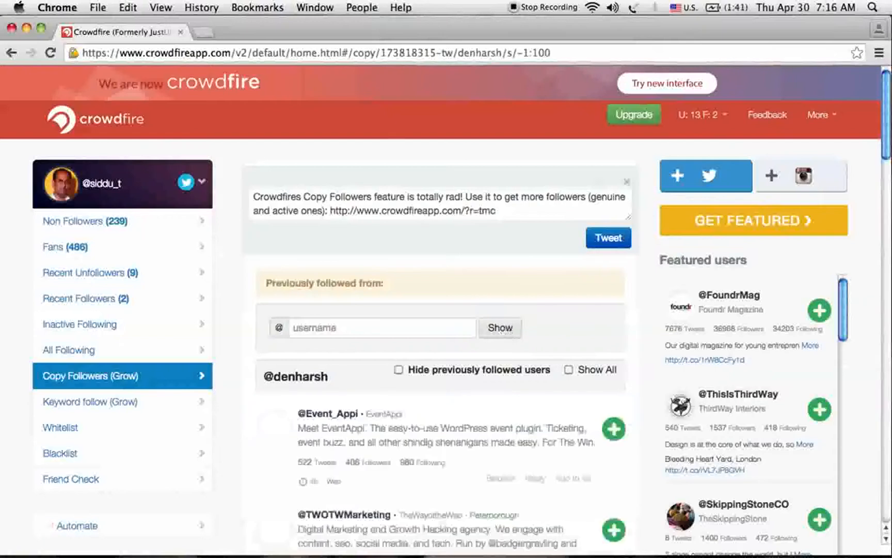
scroll(down, 3)
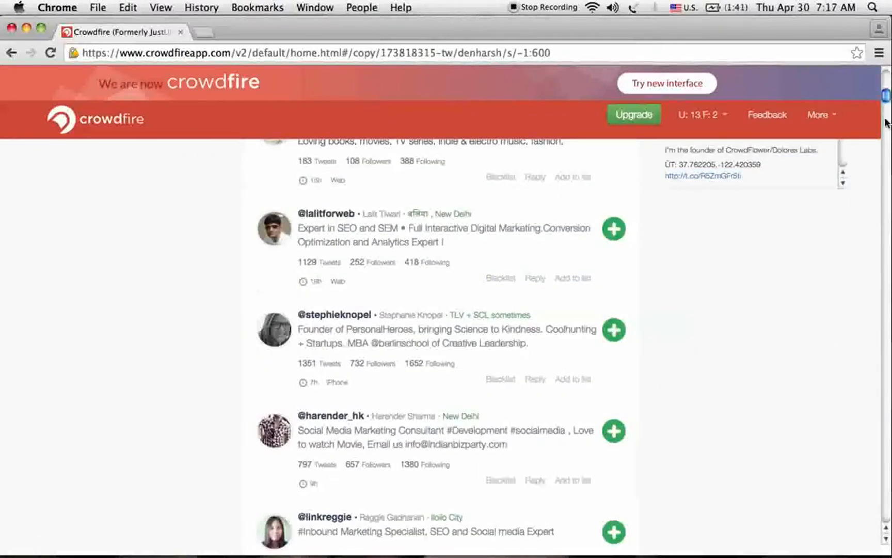
scroll(down, 3)
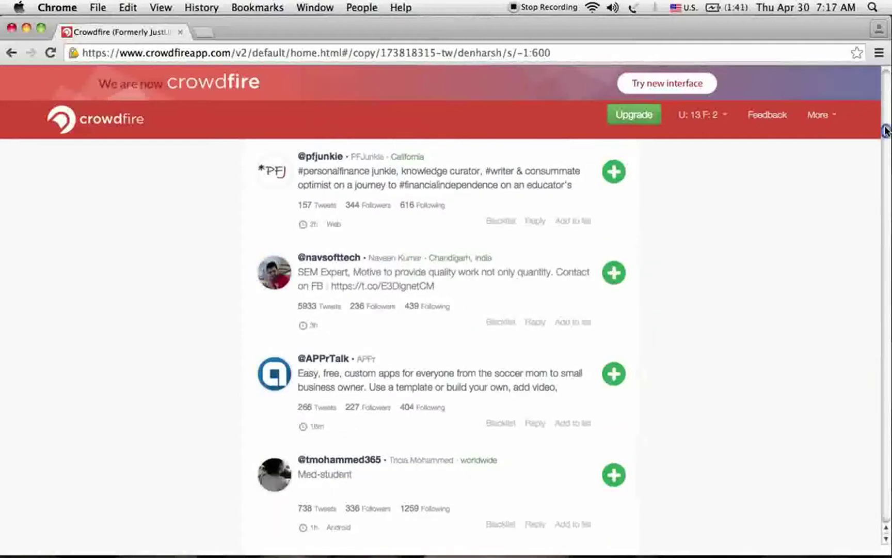
scroll(down, 3)
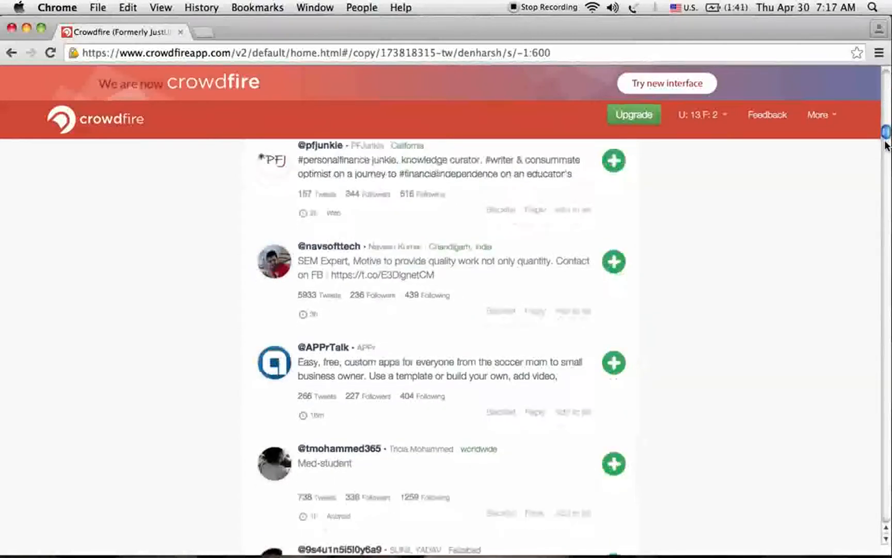
scroll(down, 3)
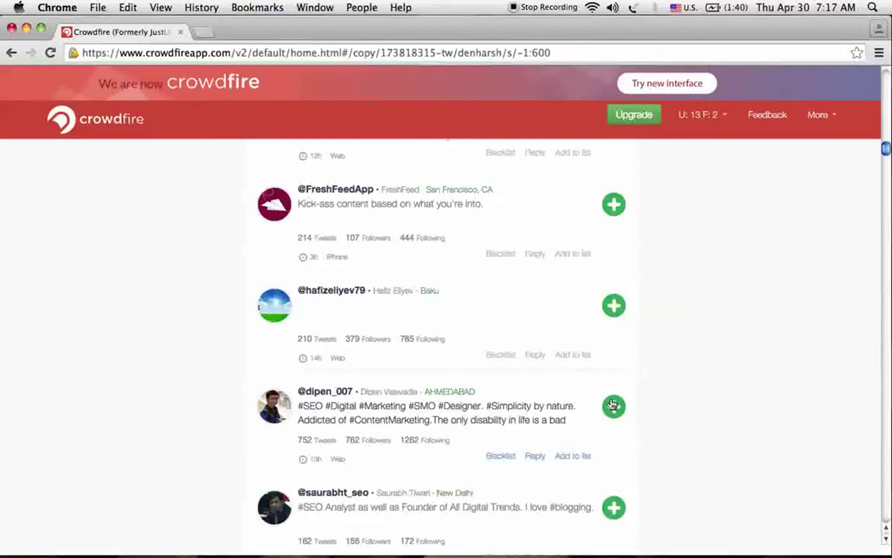
mouse_move(614, 406)
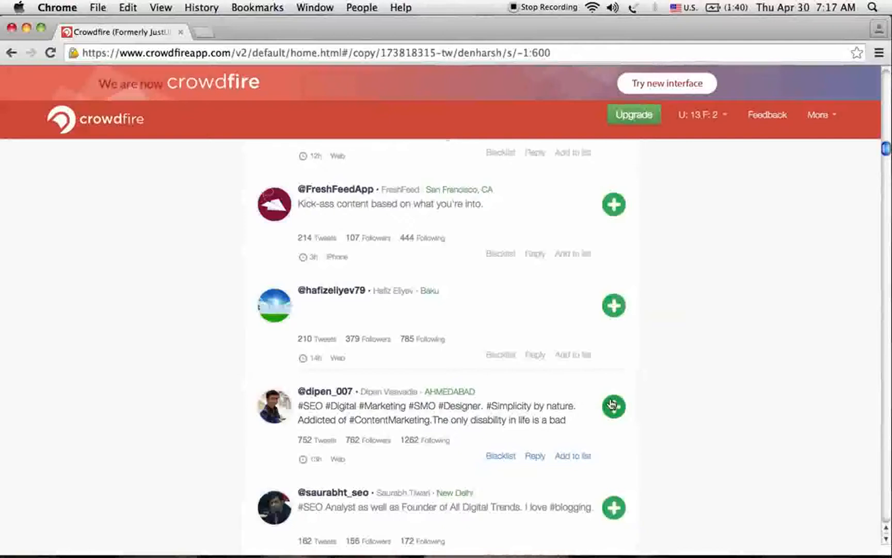
click(613, 406)
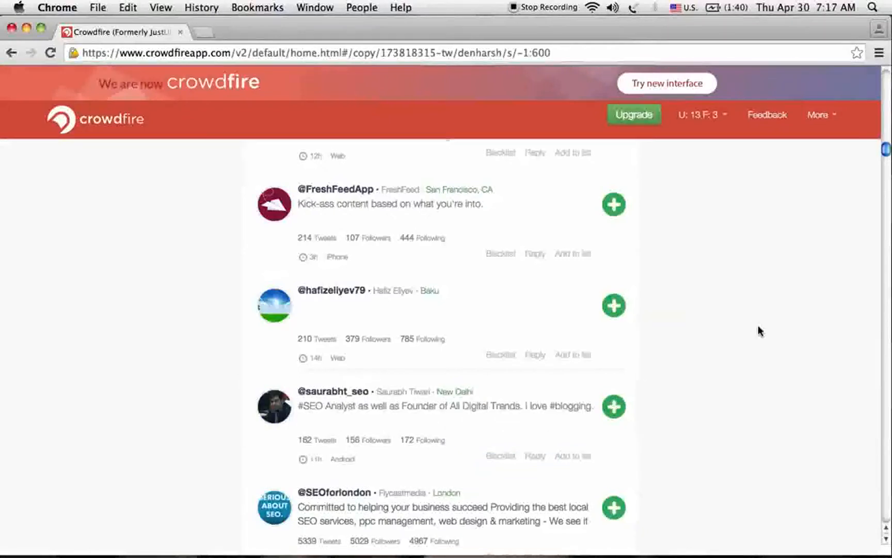
click(90, 401)
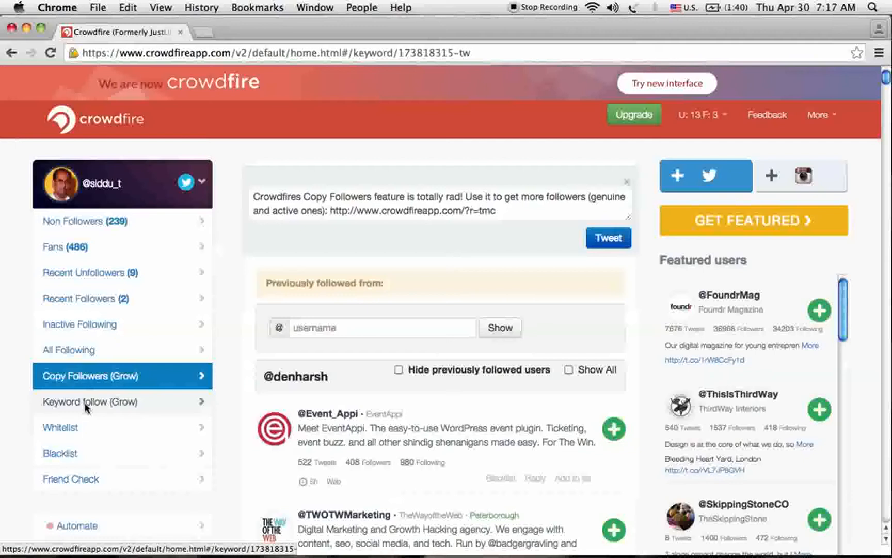
click(89, 401)
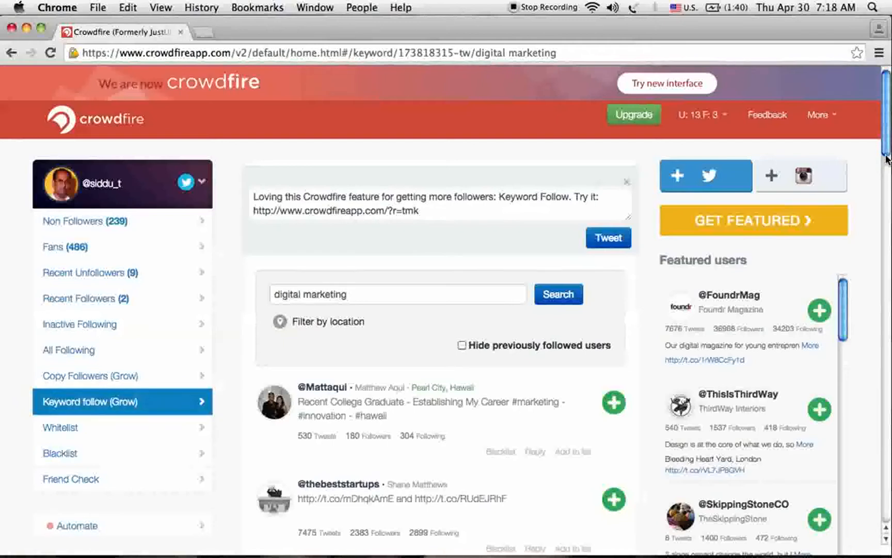
scroll(down, 3)
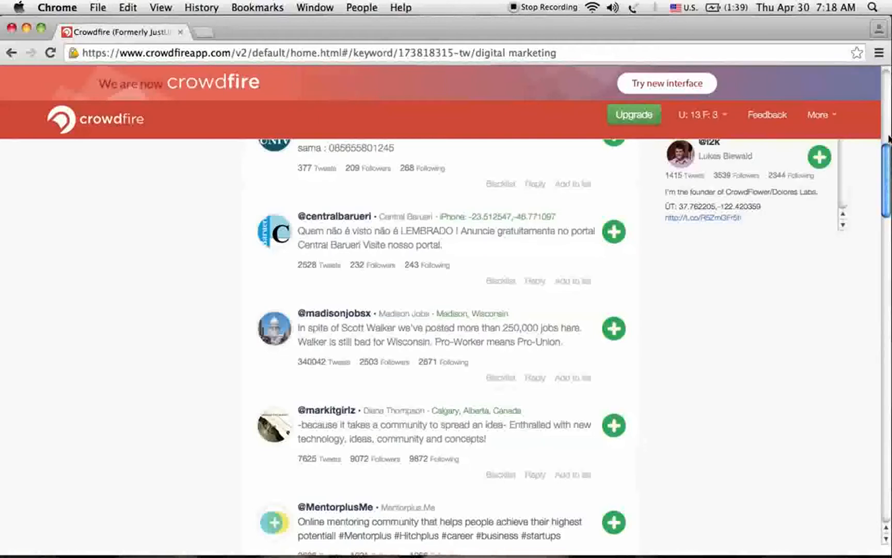
scroll(up, 3)
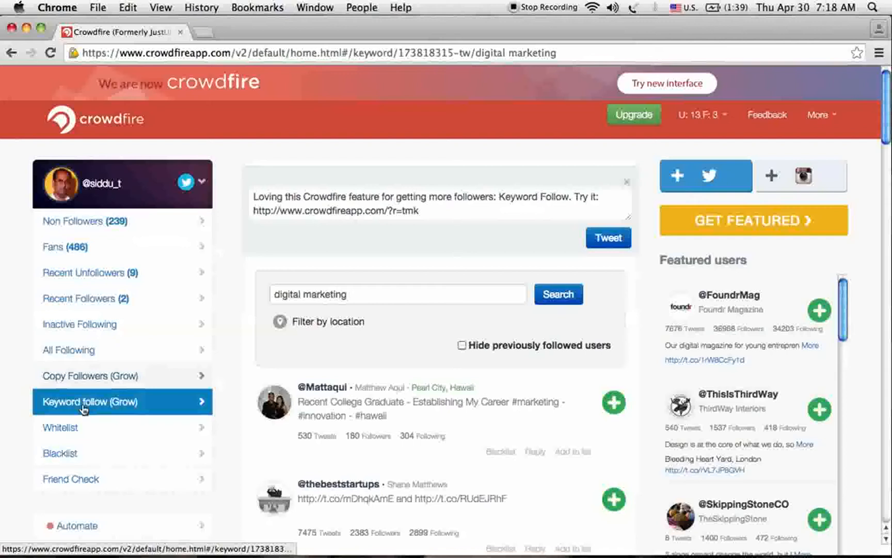
mouse_move(69, 427)
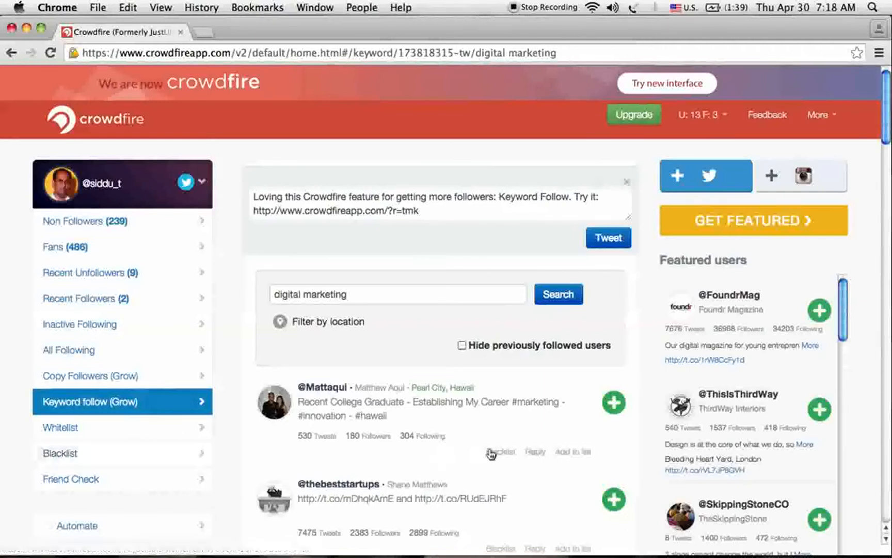
mouse_move(500, 451)
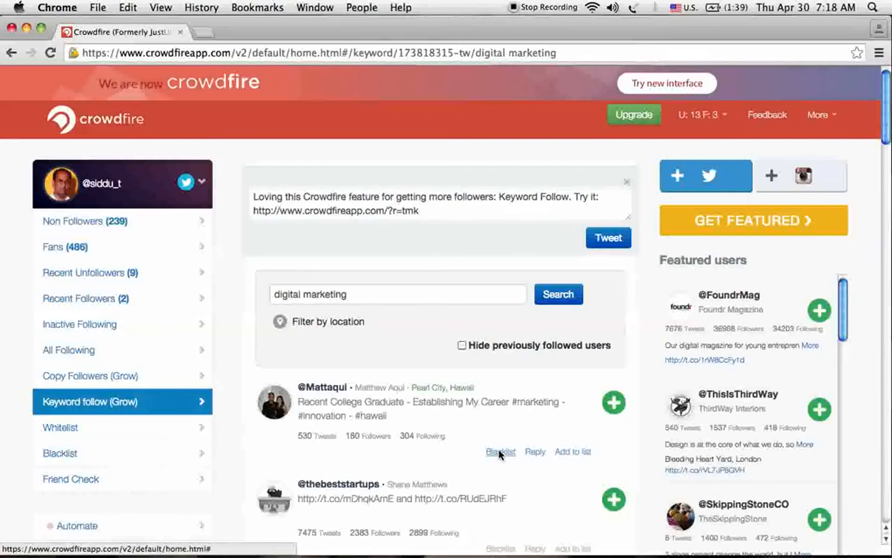
mouse_move(506, 441)
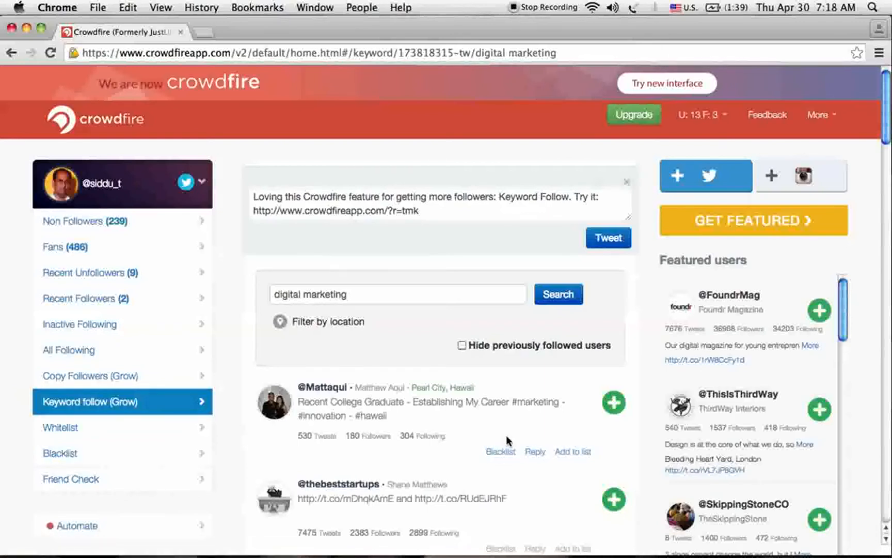